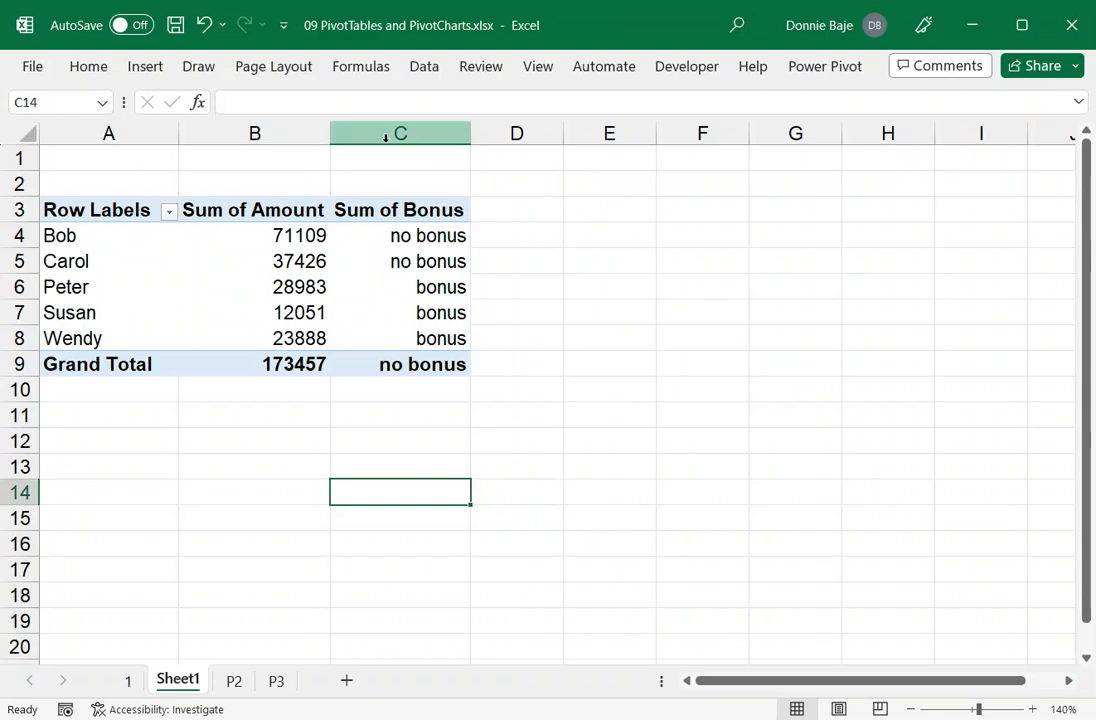
# Insert a blank PivotTable on a new worksheet from the P2 bookings data range.
pyautogui.click(254, 235)
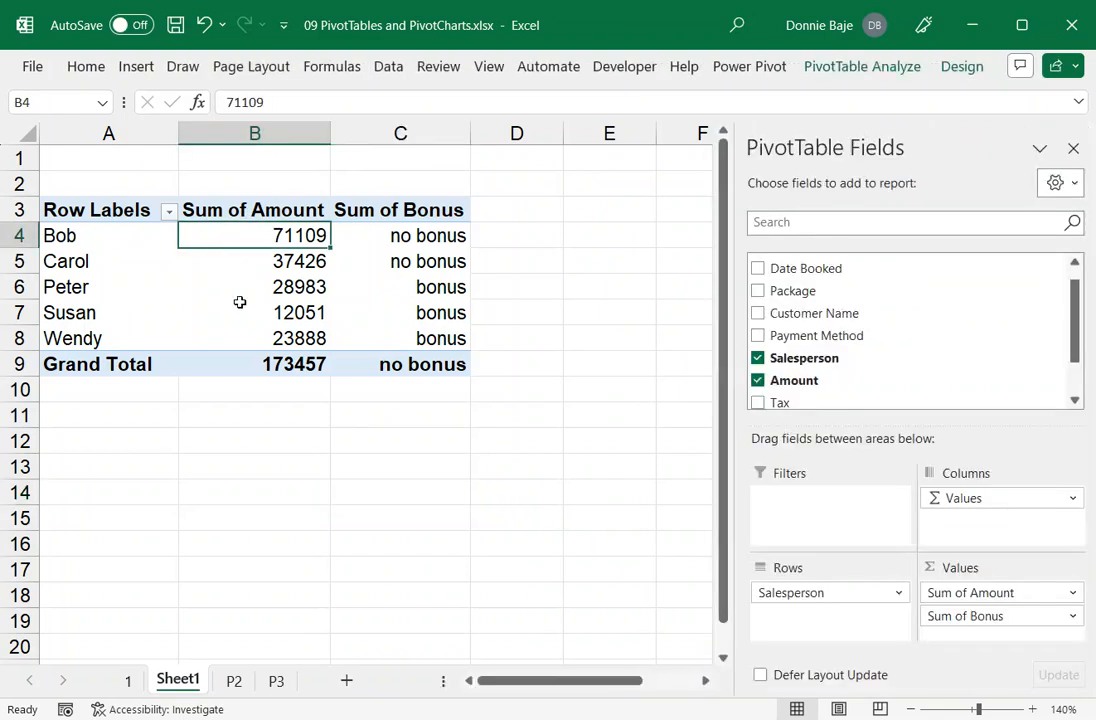
pyautogui.click(254, 440)
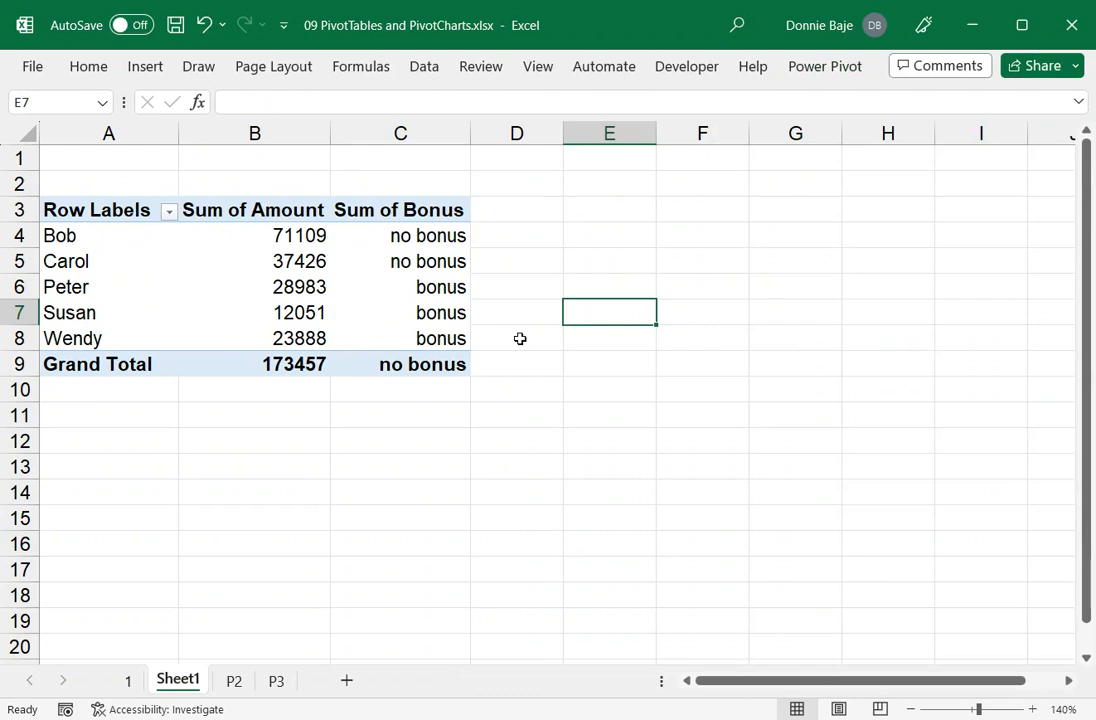
pyautogui.moveTo(498, 312)
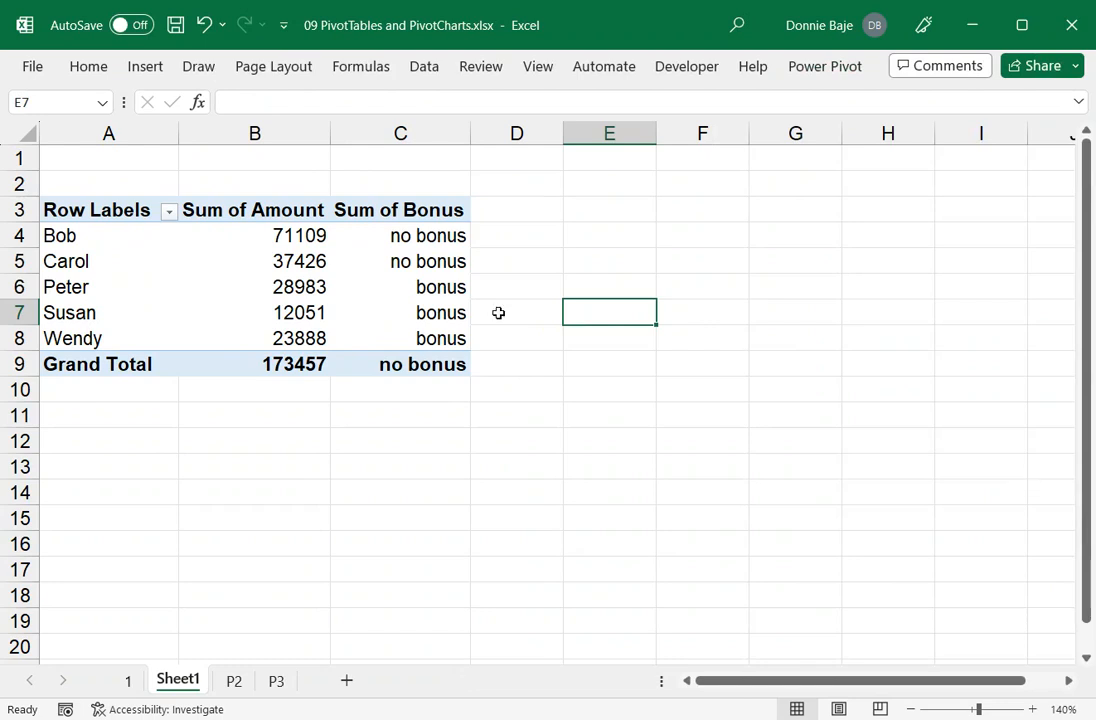
pyautogui.moveTo(600, 200)
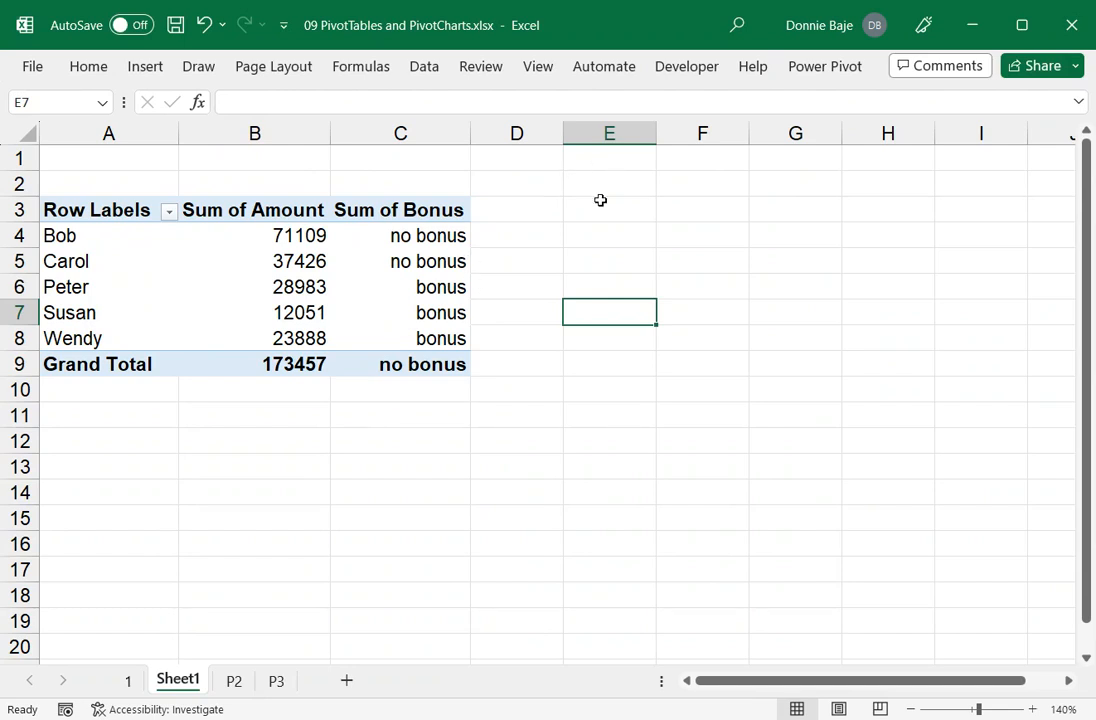
pyautogui.moveTo(596, 225)
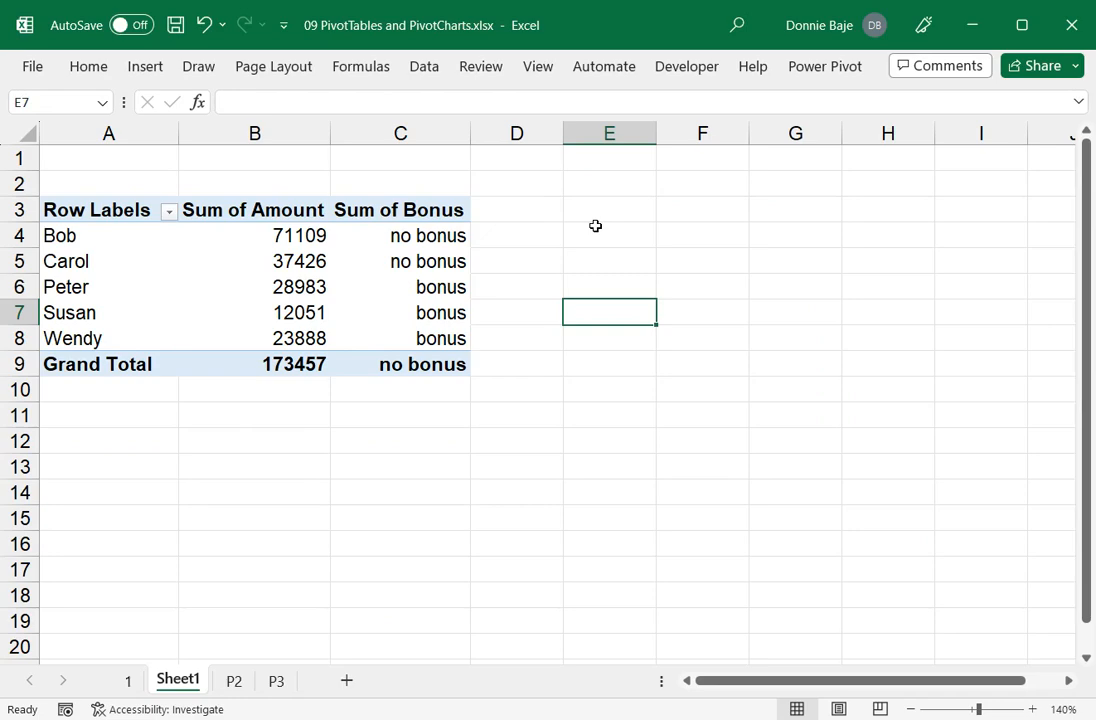
pyautogui.moveTo(246, 695)
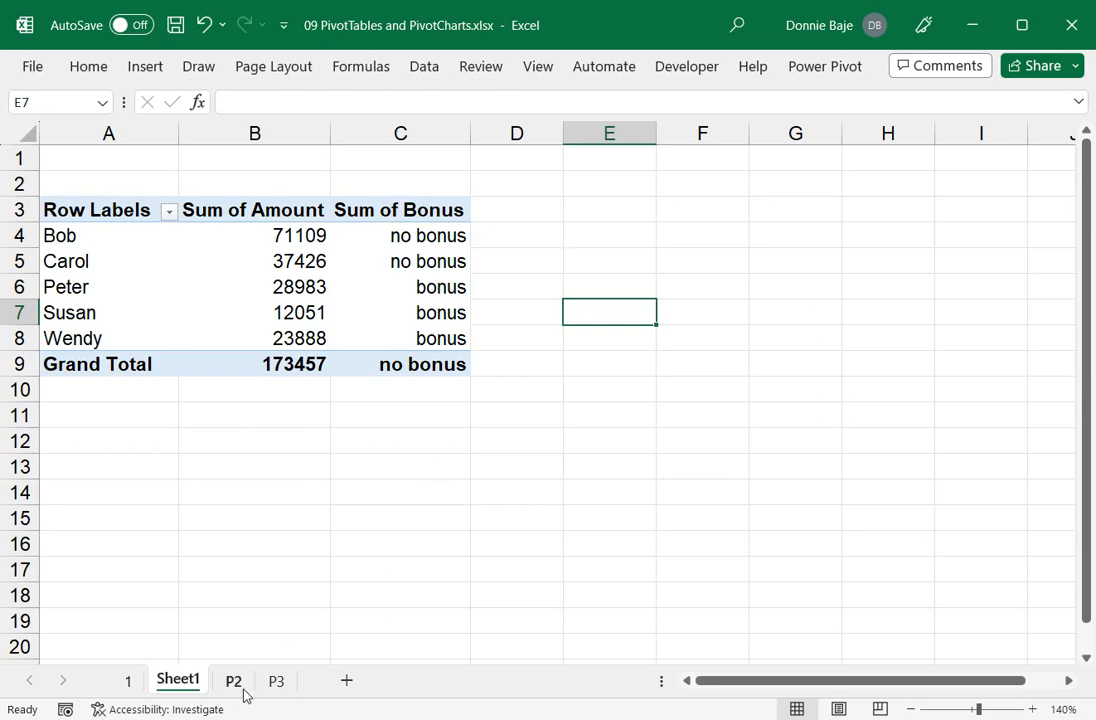
pyautogui.click(233, 681)
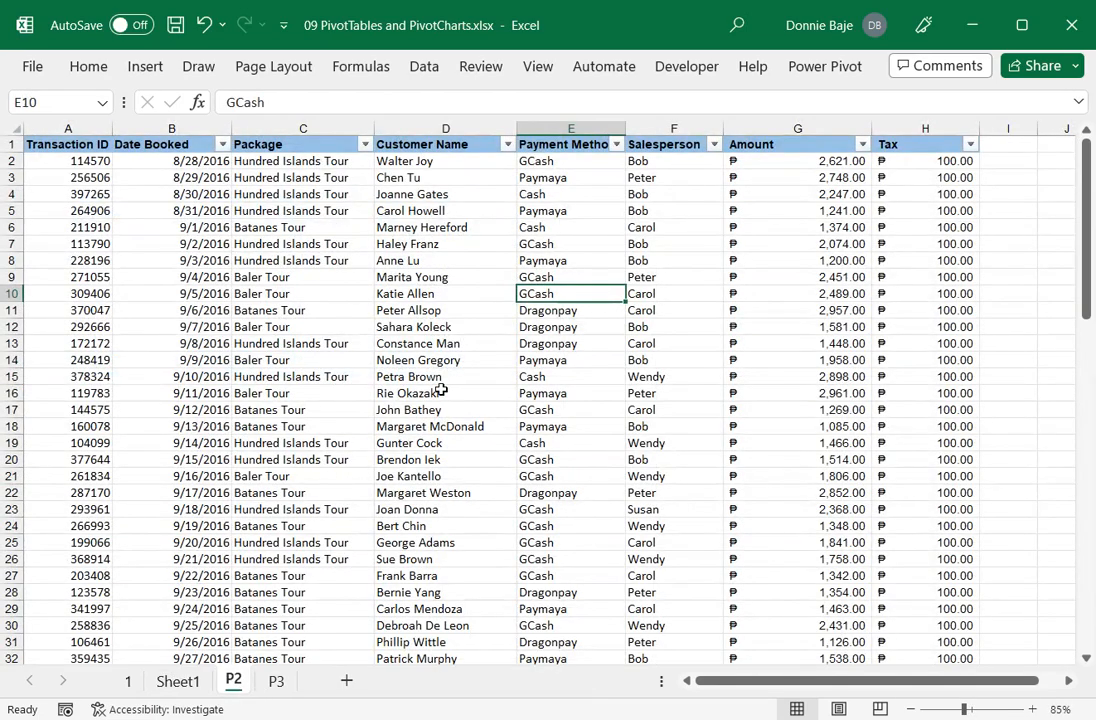
pyautogui.click(445, 243)
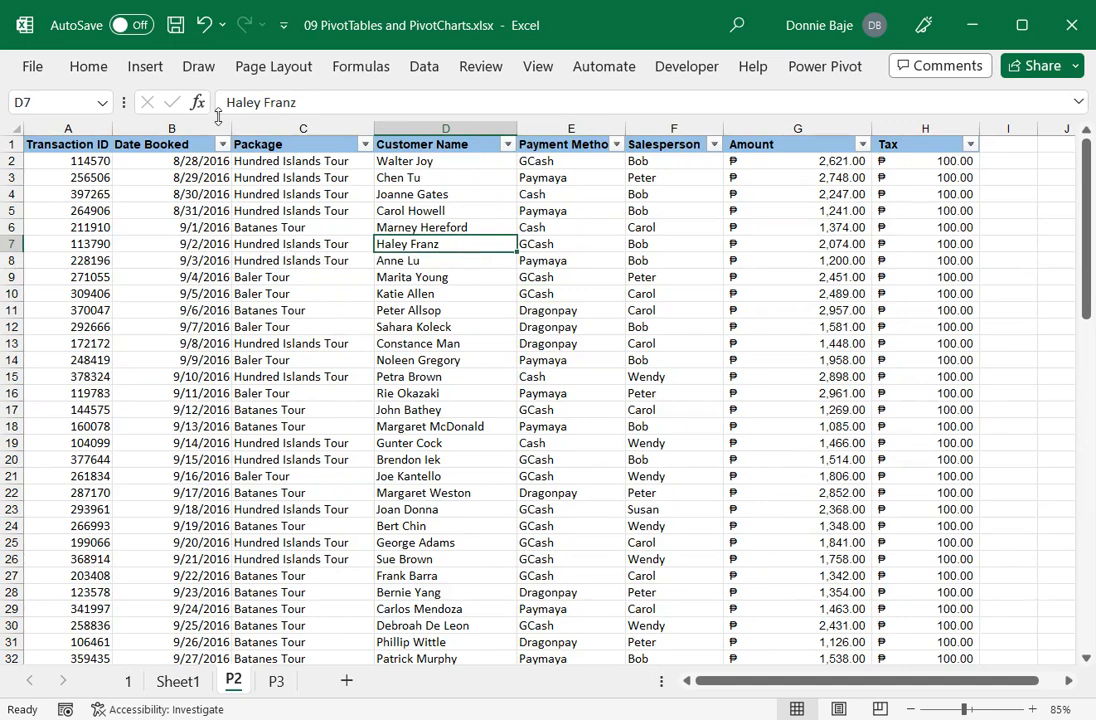
pyautogui.click(144, 66)
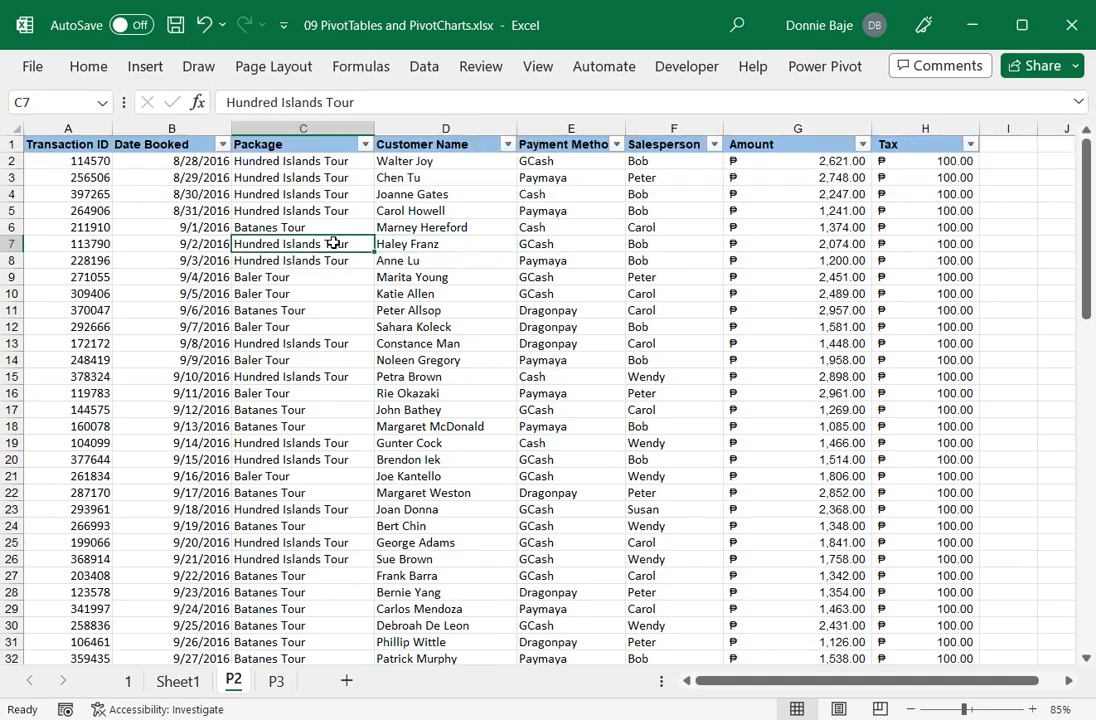
pyautogui.click(302, 210)
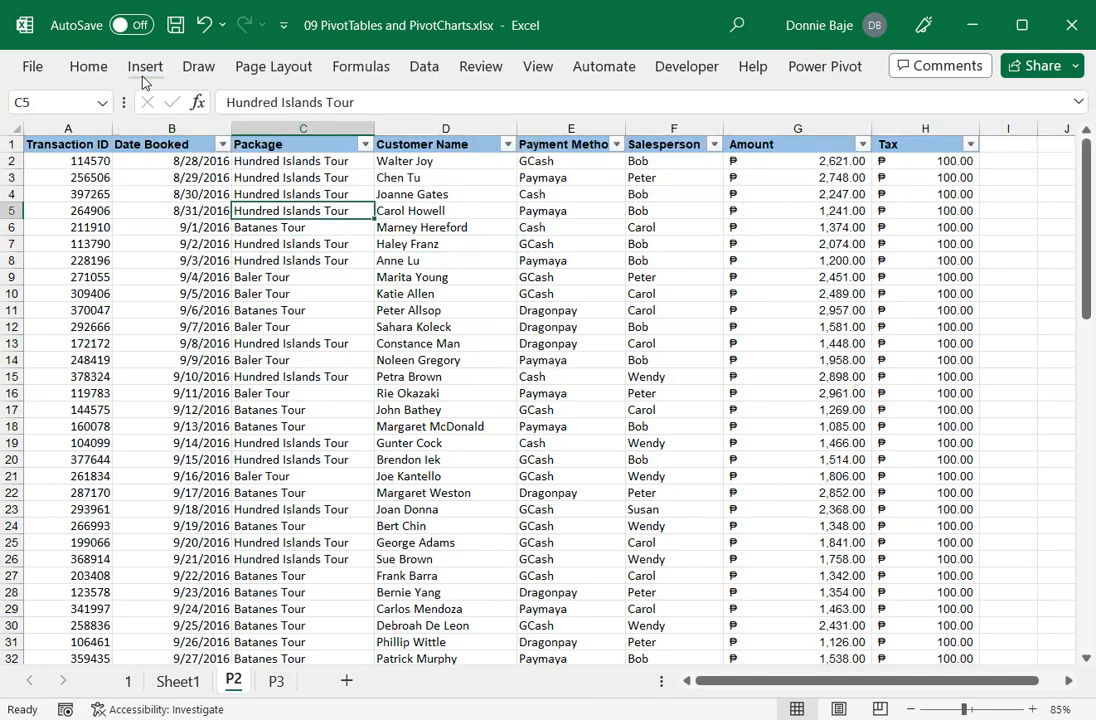
pyautogui.click(145, 66)
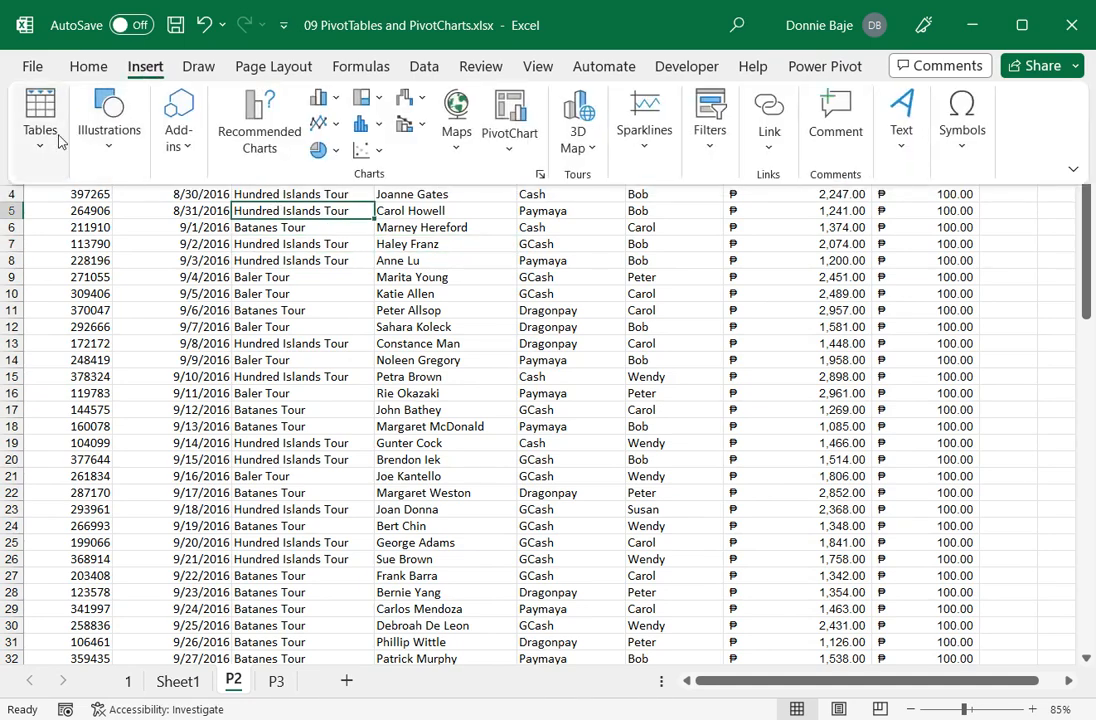
pyautogui.click(40, 120)
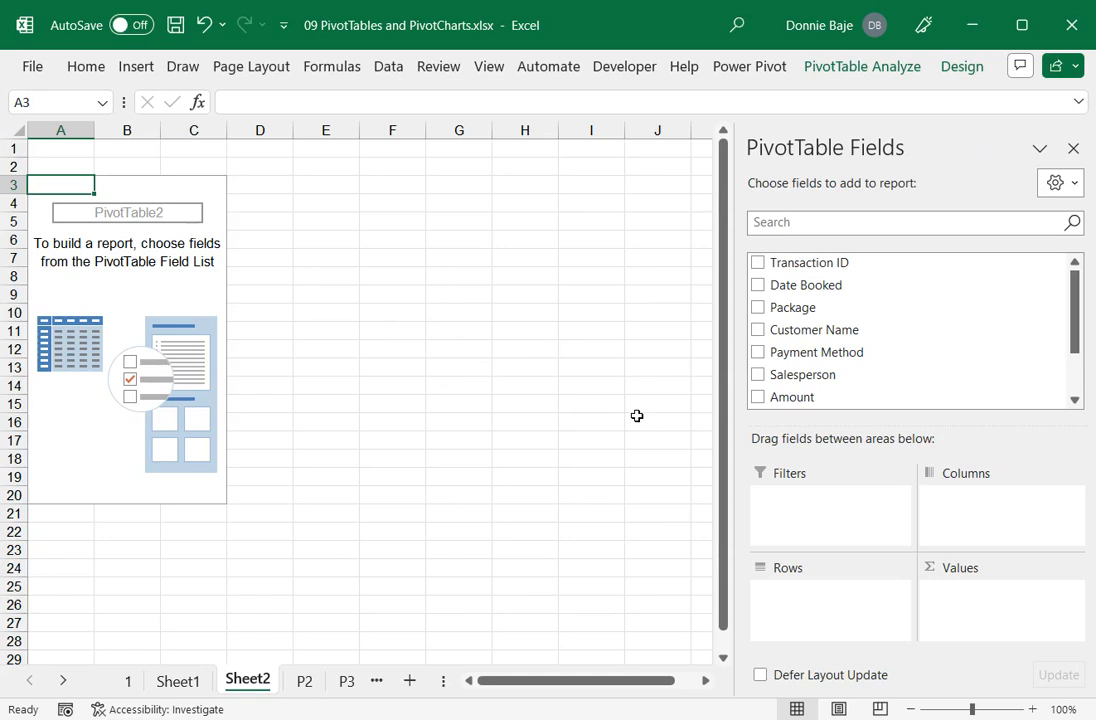
pyautogui.moveTo(1065, 335)
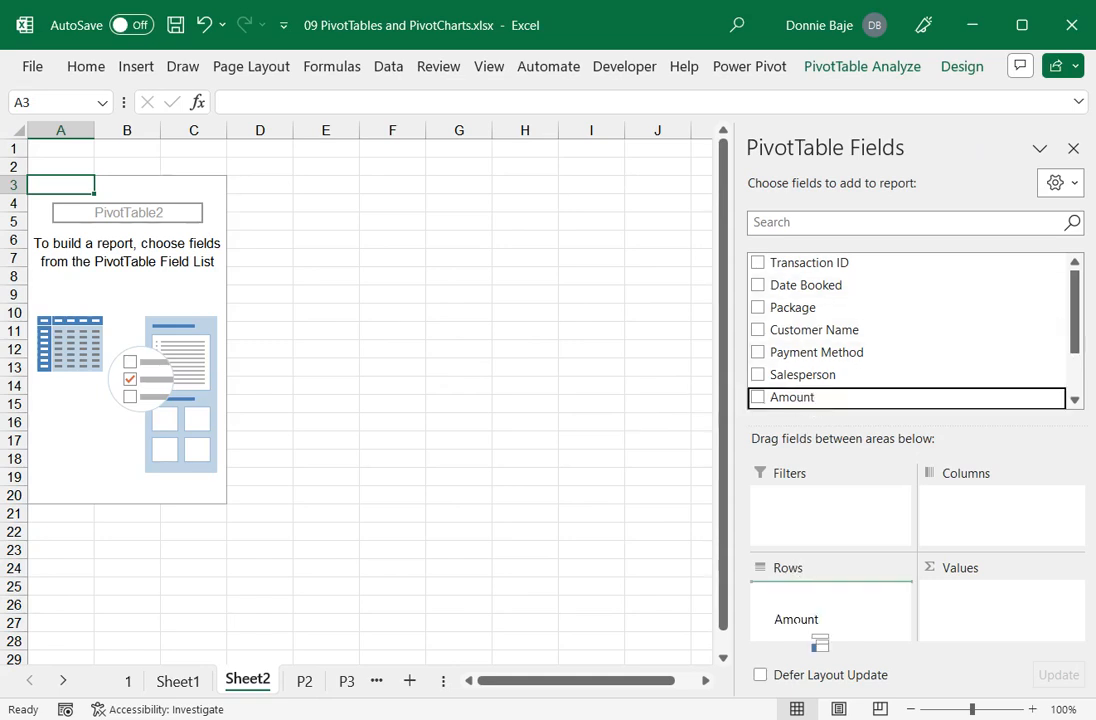
# Sum Amount in Values and list Salesperson in Rows, giving a 173457 grand total.
pyautogui.moveTo(796, 619); pyautogui.dragTo(962, 606)
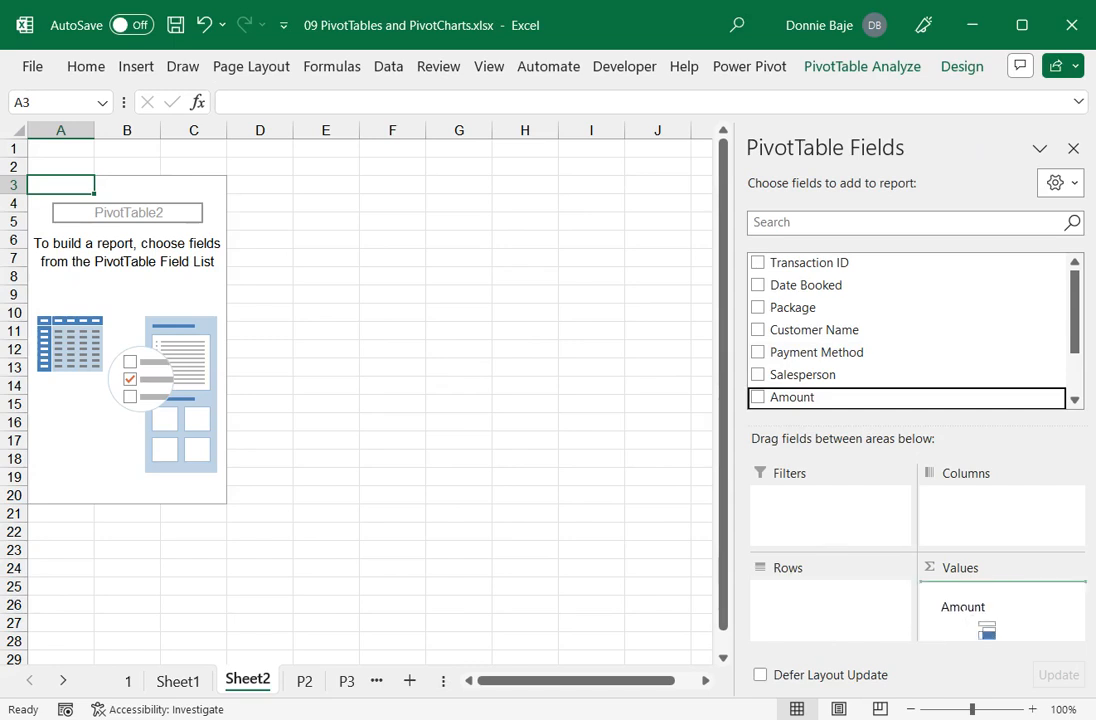
pyautogui.click(758, 397)
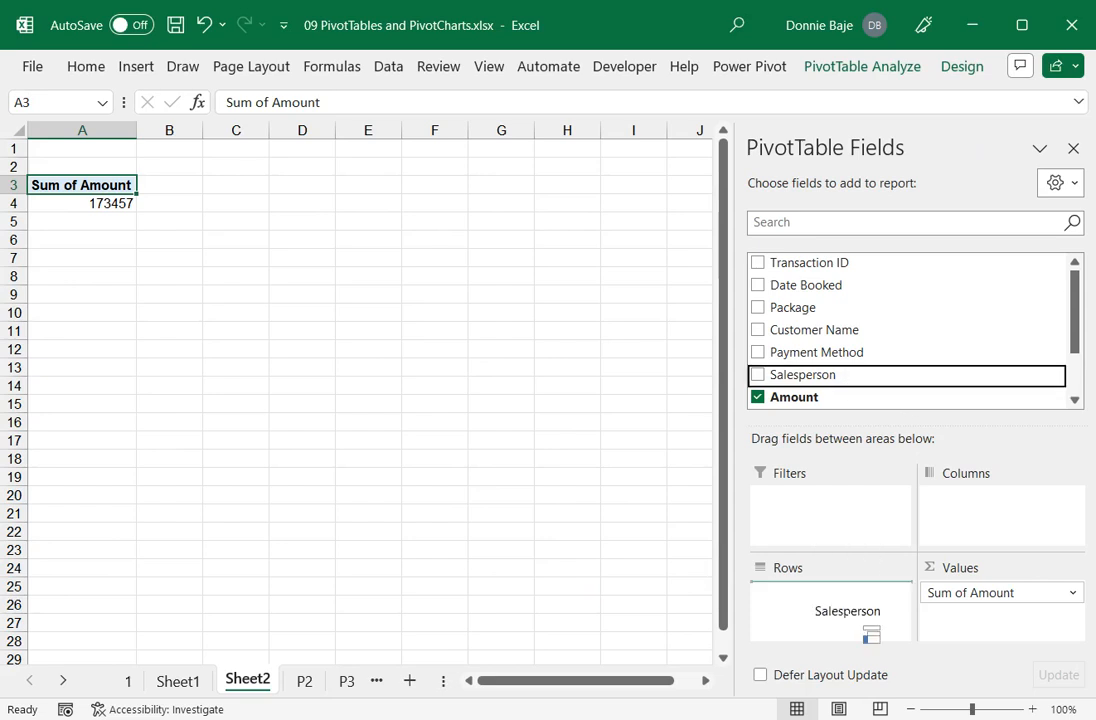
pyautogui.click(758, 374)
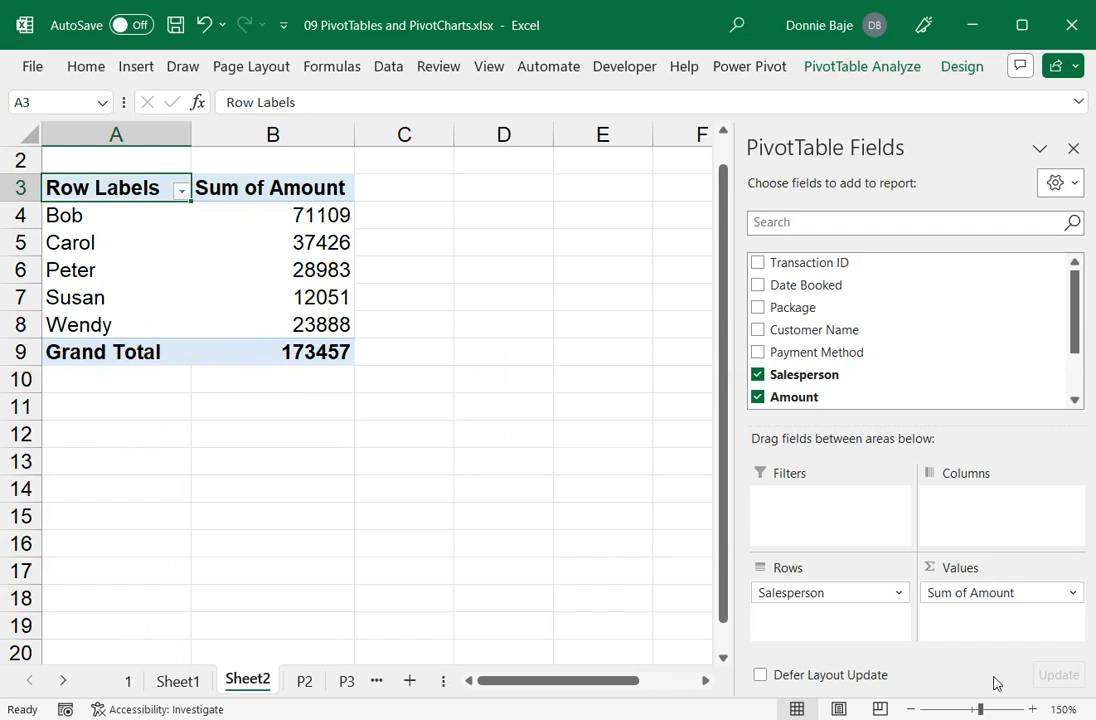
pyautogui.moveTo(1047, 574)
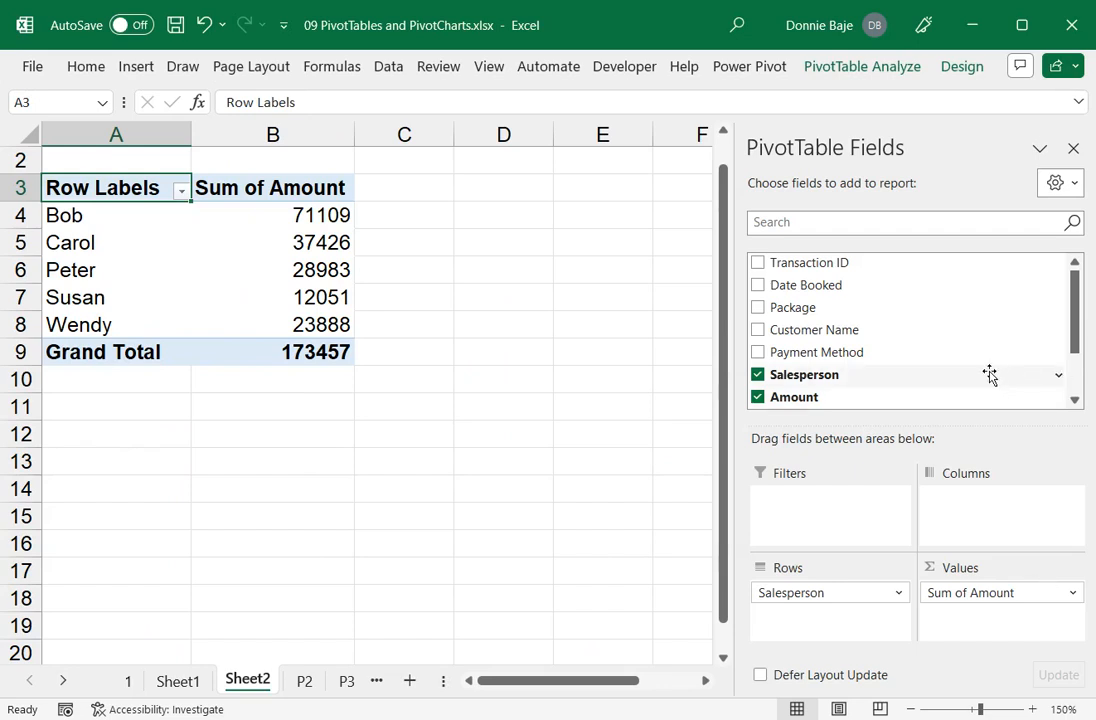
pyautogui.moveTo(901, 330)
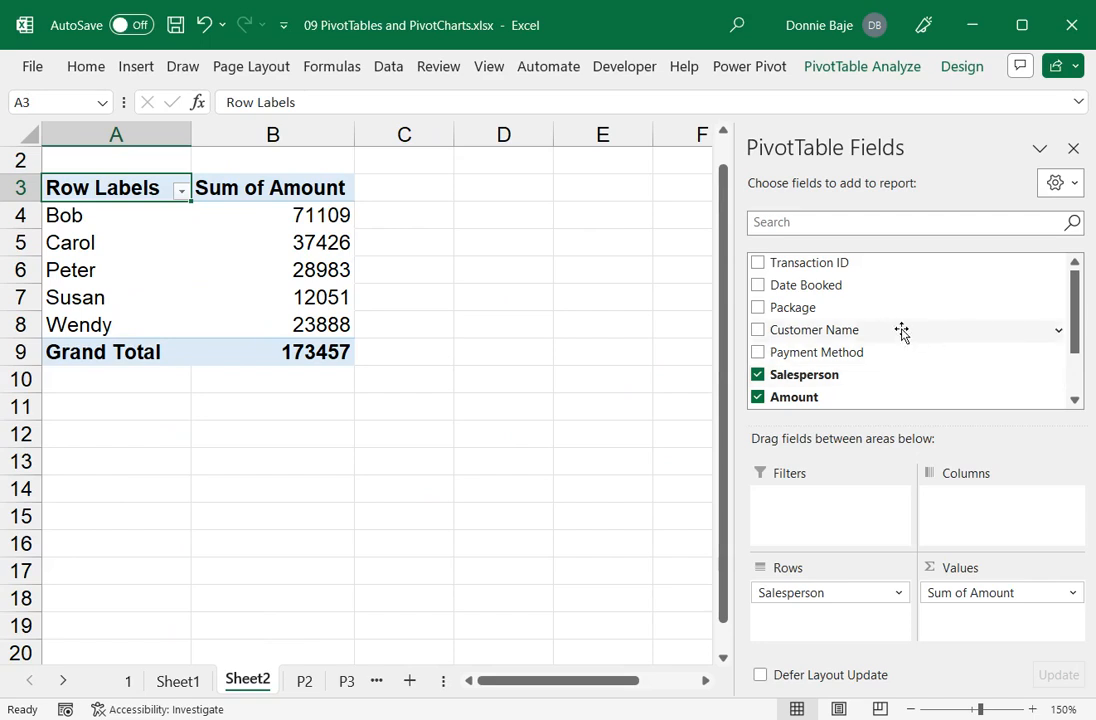
pyautogui.moveTo(811, 307)
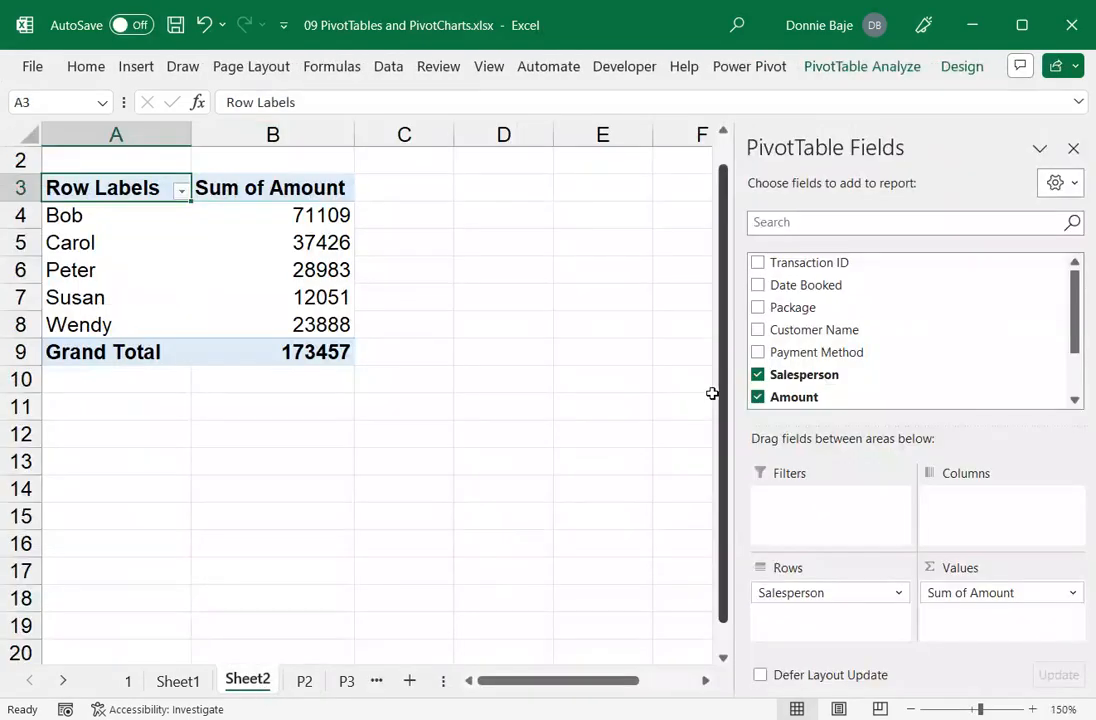
pyautogui.click(757, 291)
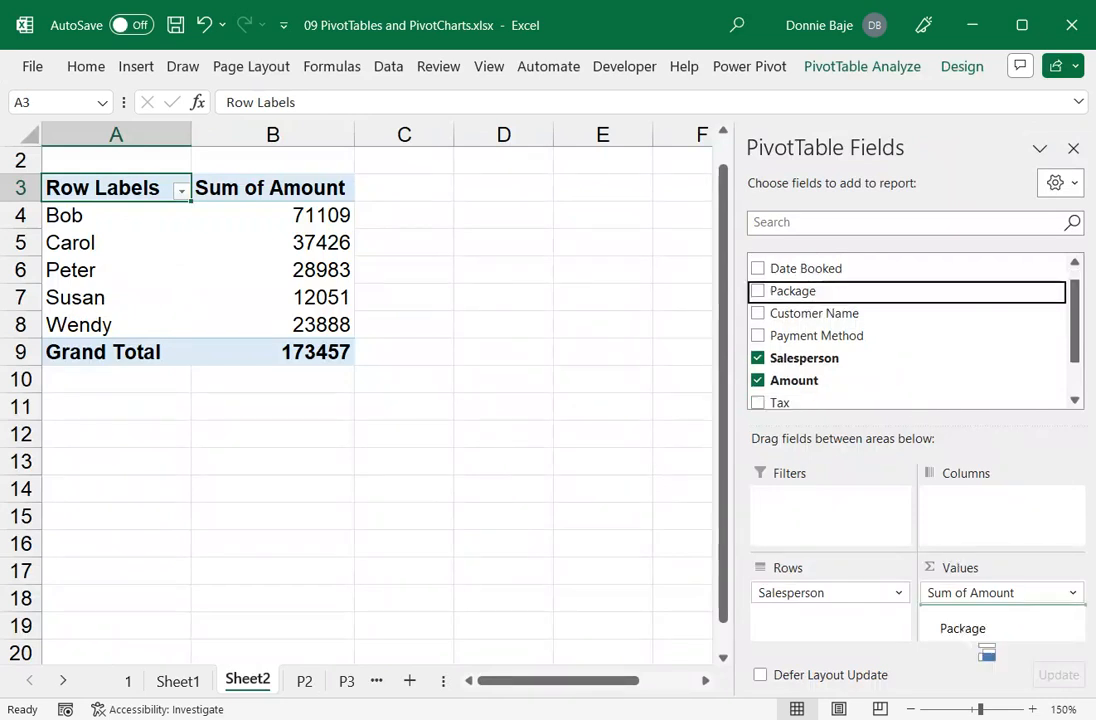
pyautogui.click(758, 291)
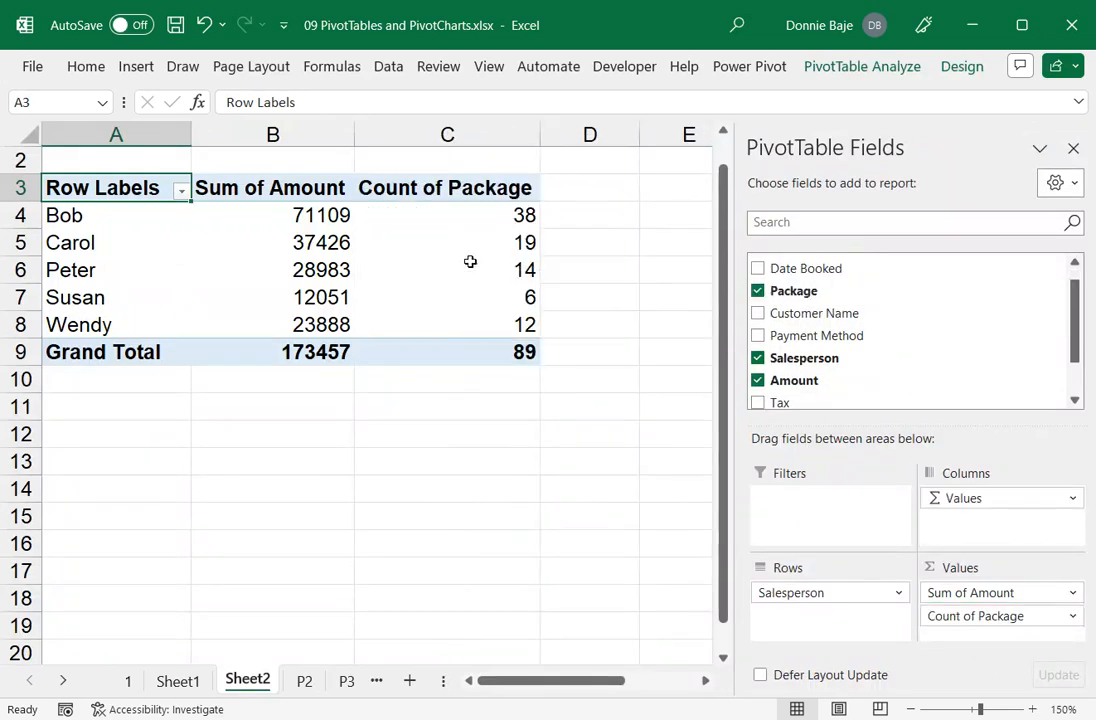
pyautogui.moveTo(493, 448)
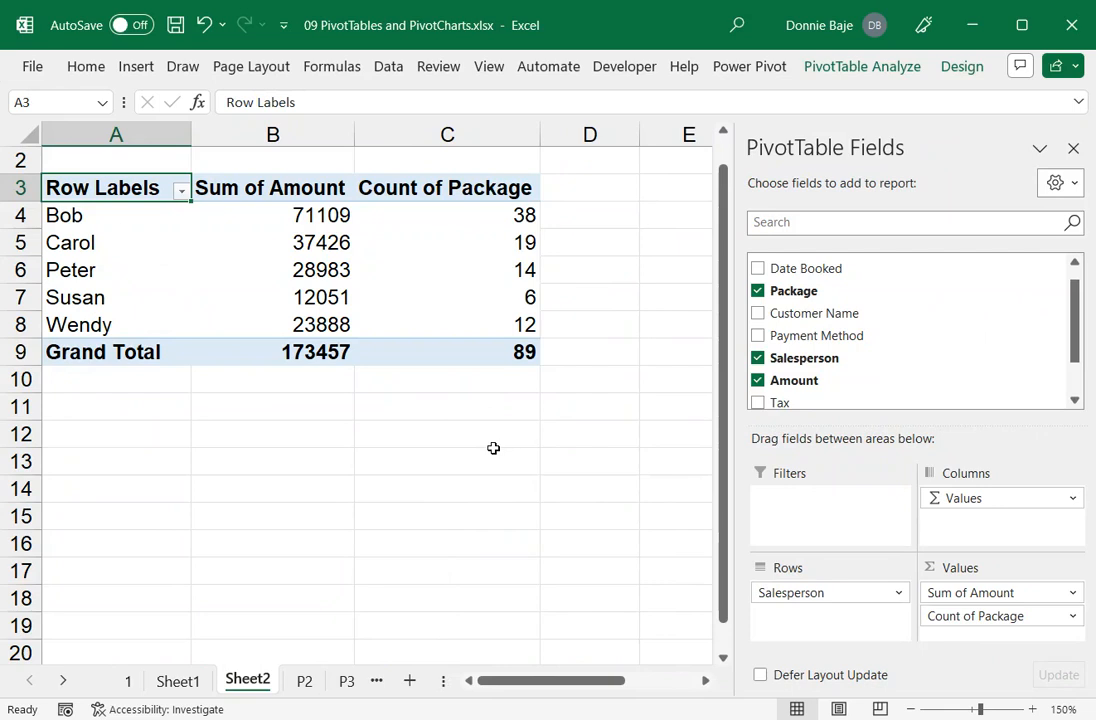
pyautogui.click(64, 215)
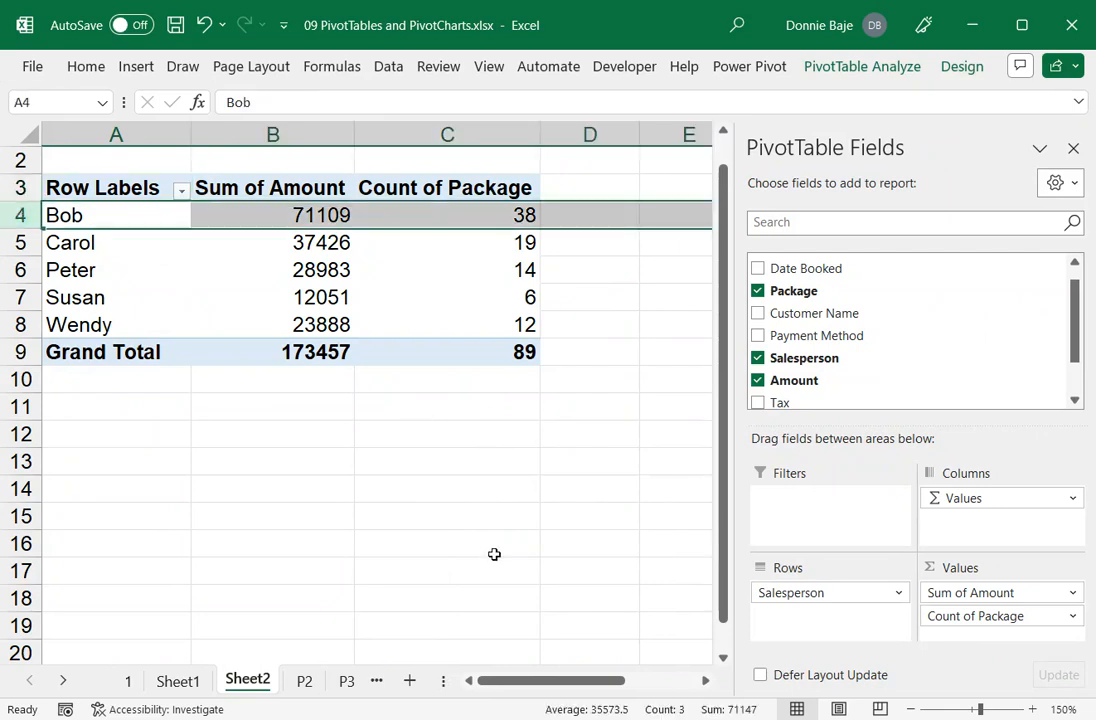
pyautogui.click(447, 543)
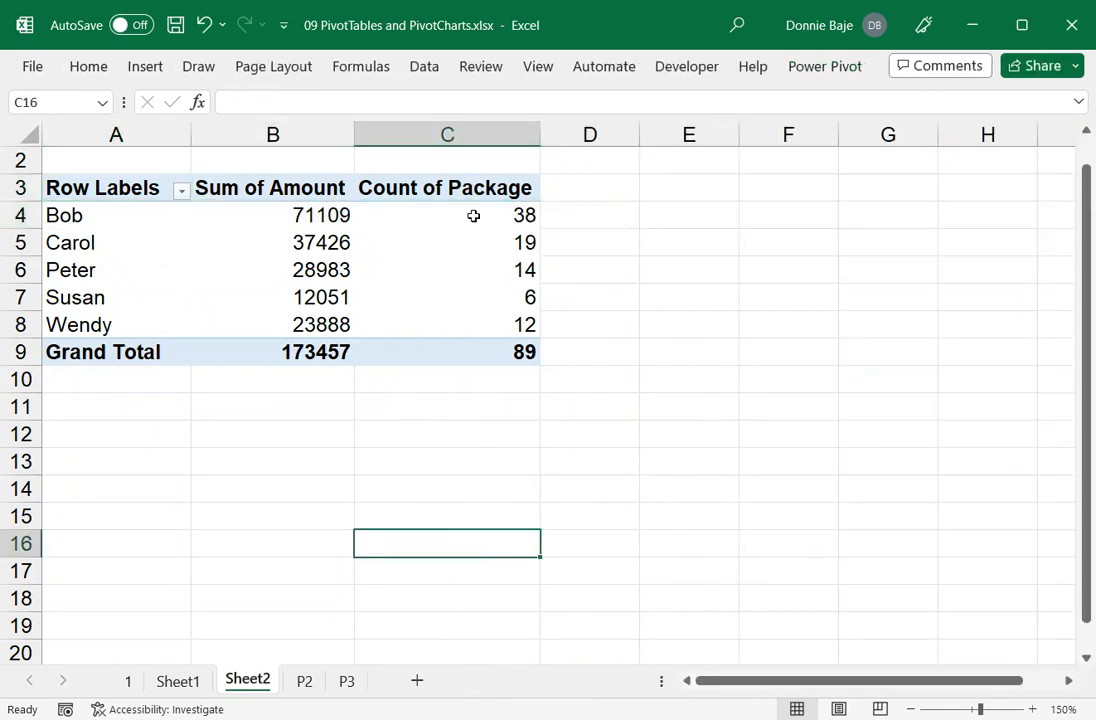
pyautogui.rightClick(474, 215)
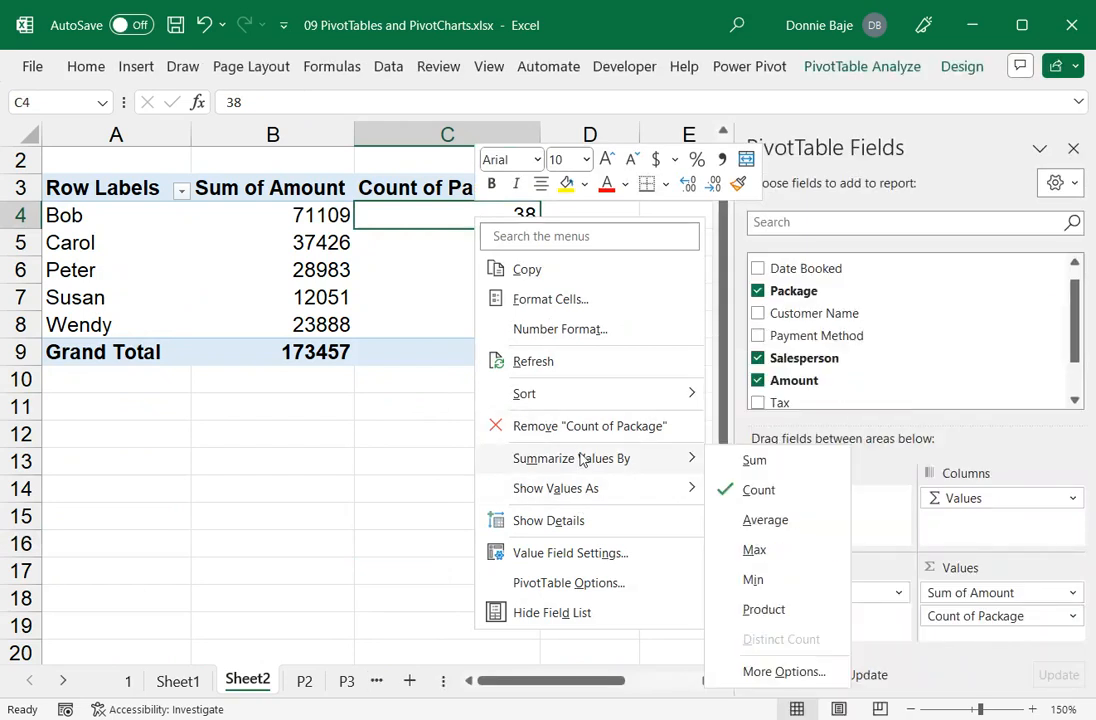
pyautogui.moveTo(754, 460)
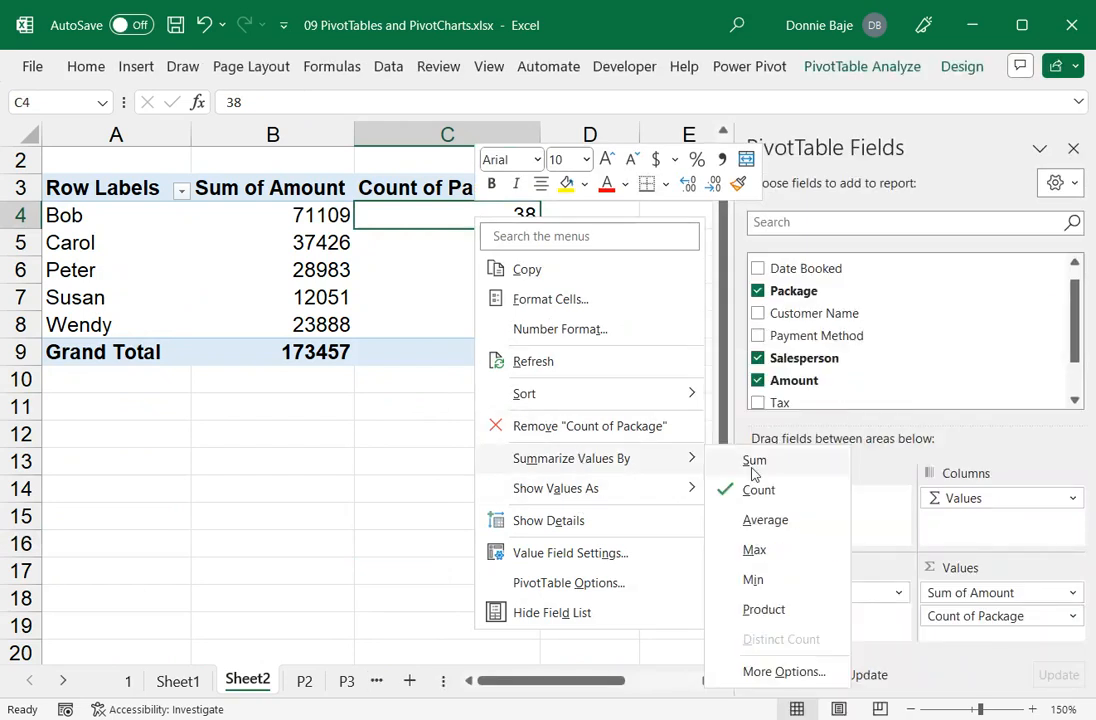
pyautogui.moveTo(765, 520)
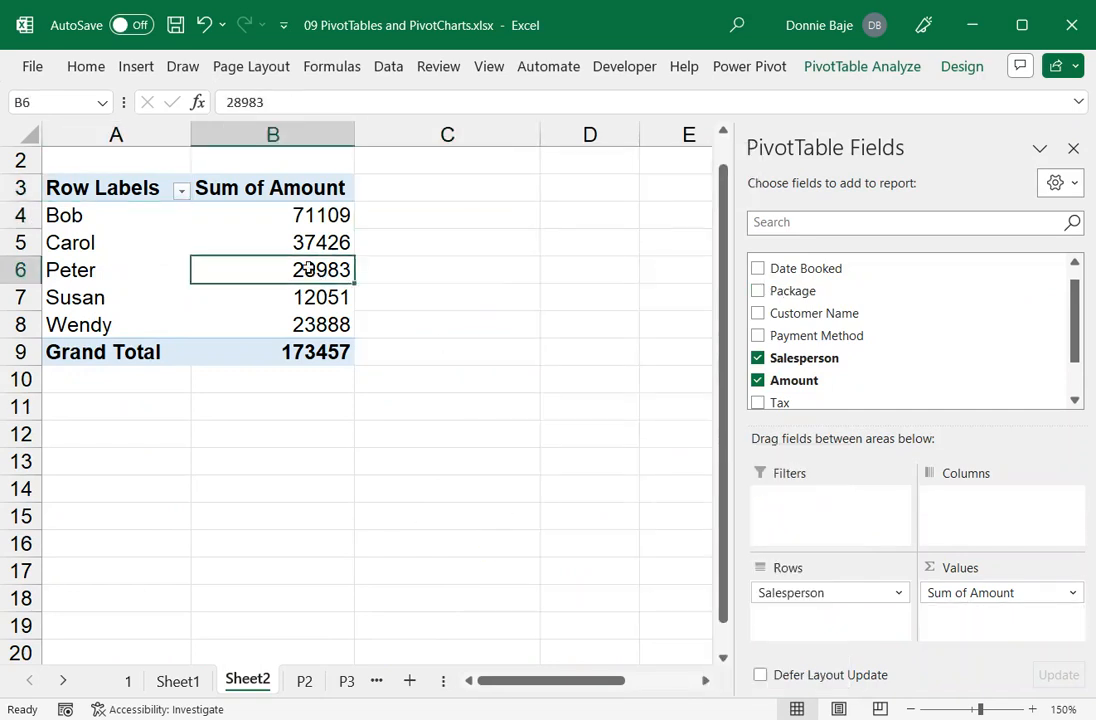
pyautogui.moveTo(544, 442)
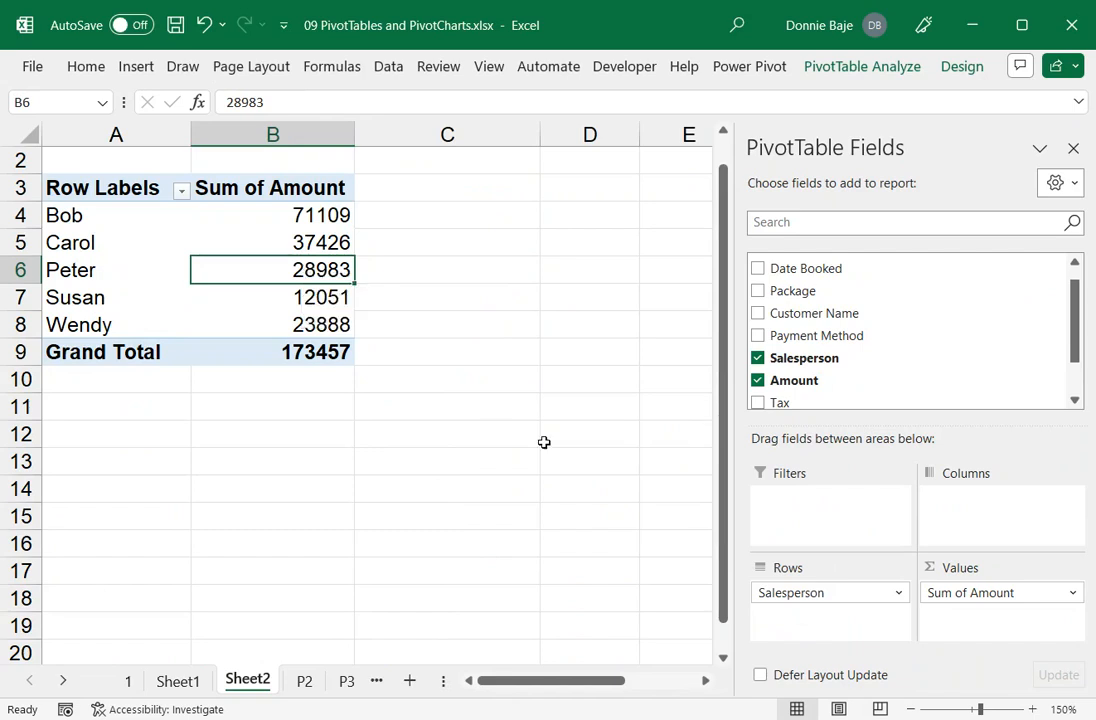
pyautogui.moveTo(773, 130)
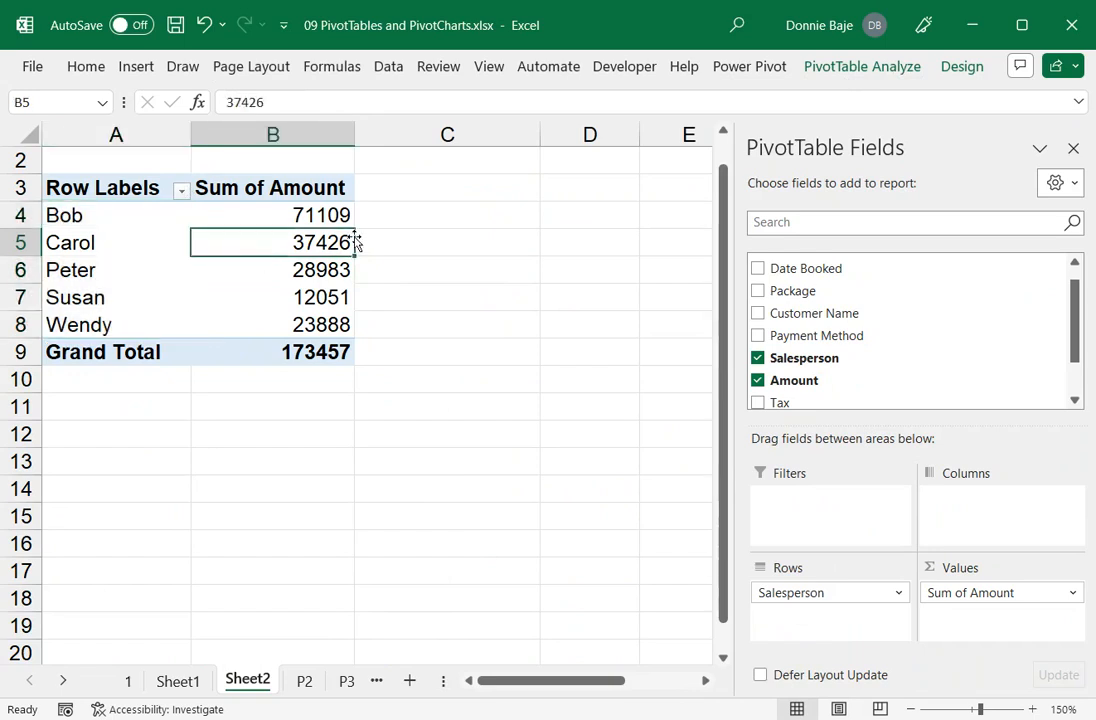
# Show the PivotTable Analyze tools, leaving only Sum of Amount per salesperson.
pyautogui.click(862, 66)
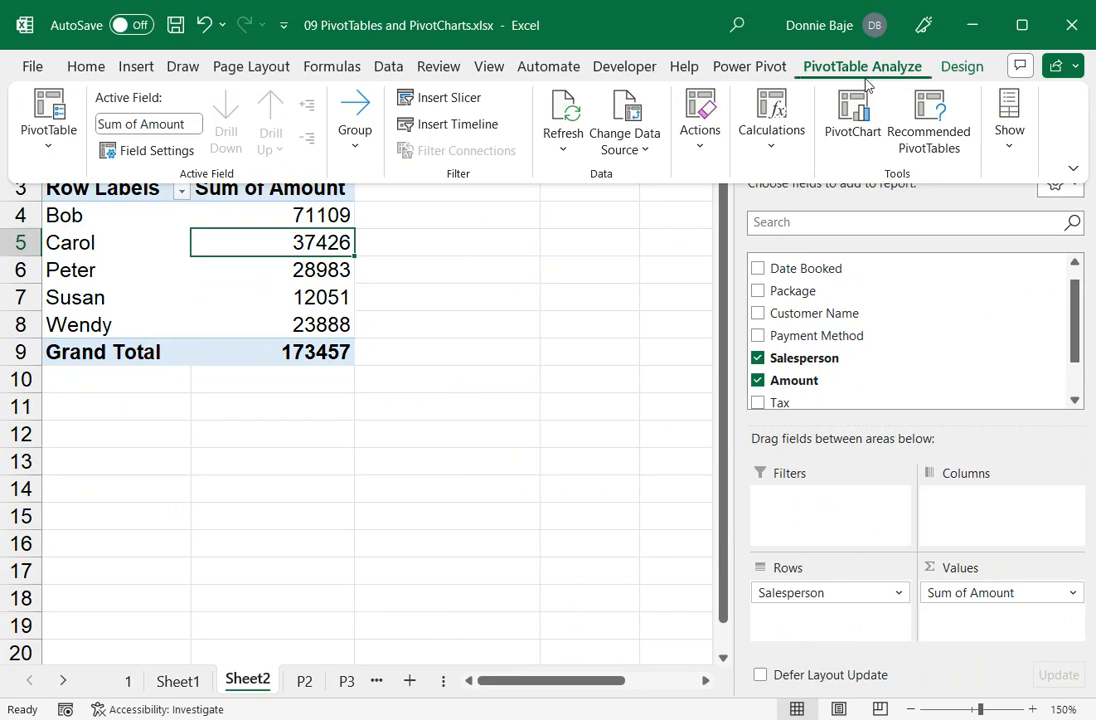
pyautogui.moveTo(819, 137)
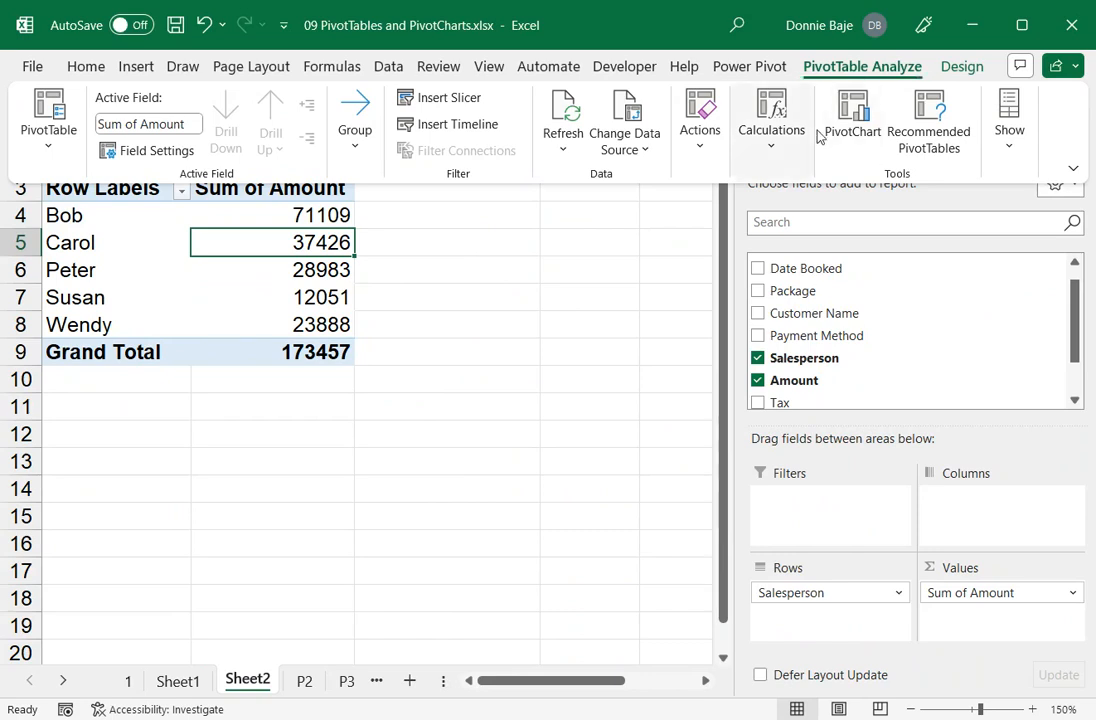
pyautogui.click(771, 118)
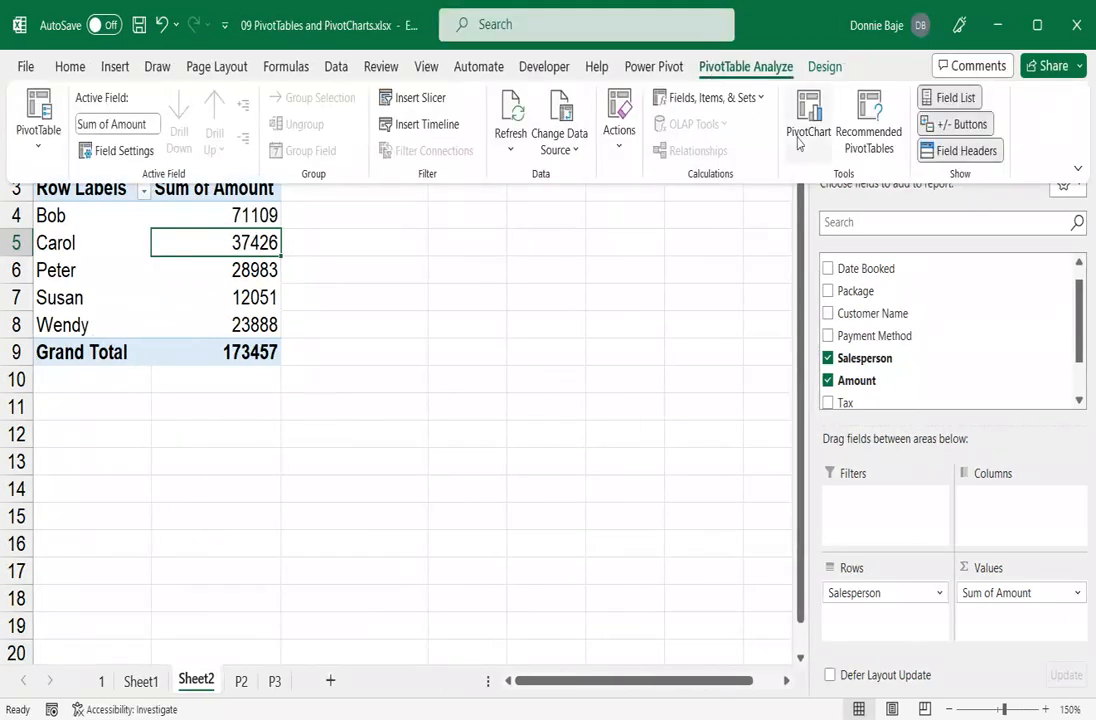
pyautogui.click(710, 97)
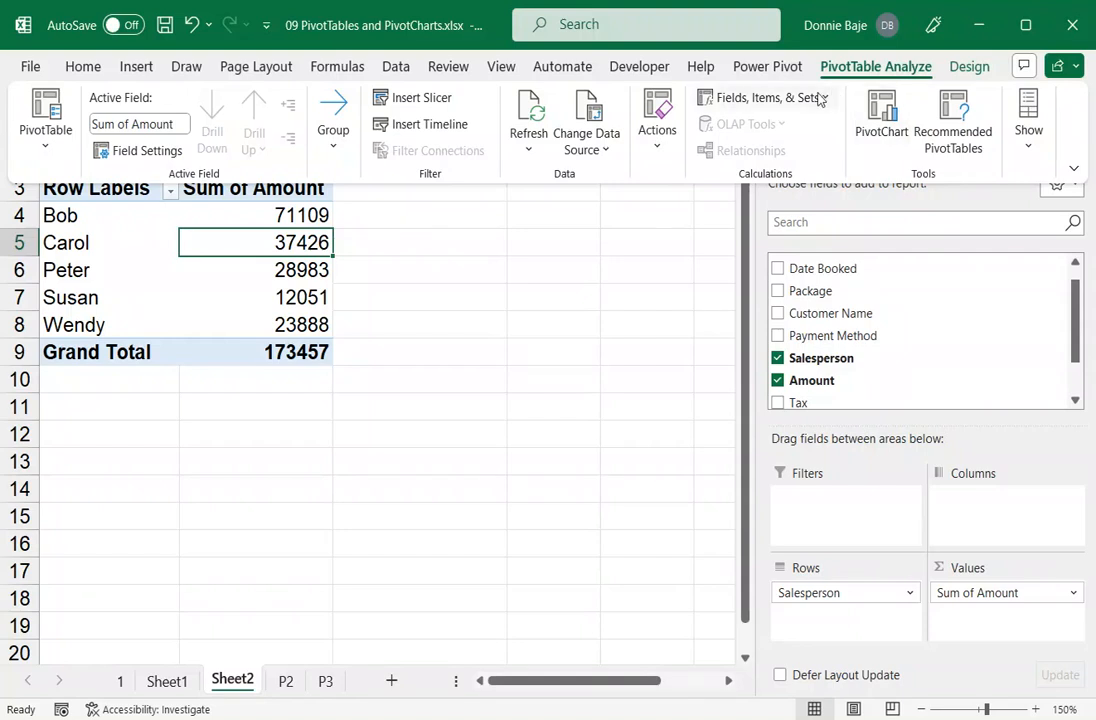
# Open the Fields, Items & Sets menu for calculated fields.
pyautogui.click(765, 97)
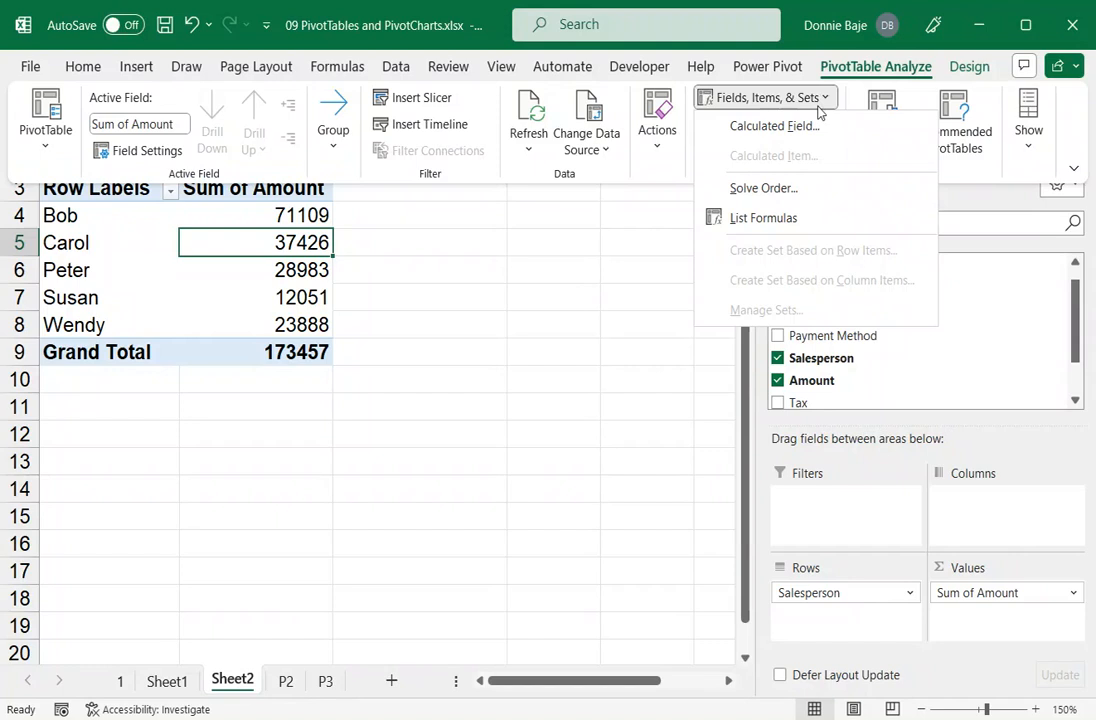
pyautogui.moveTo(775, 125)
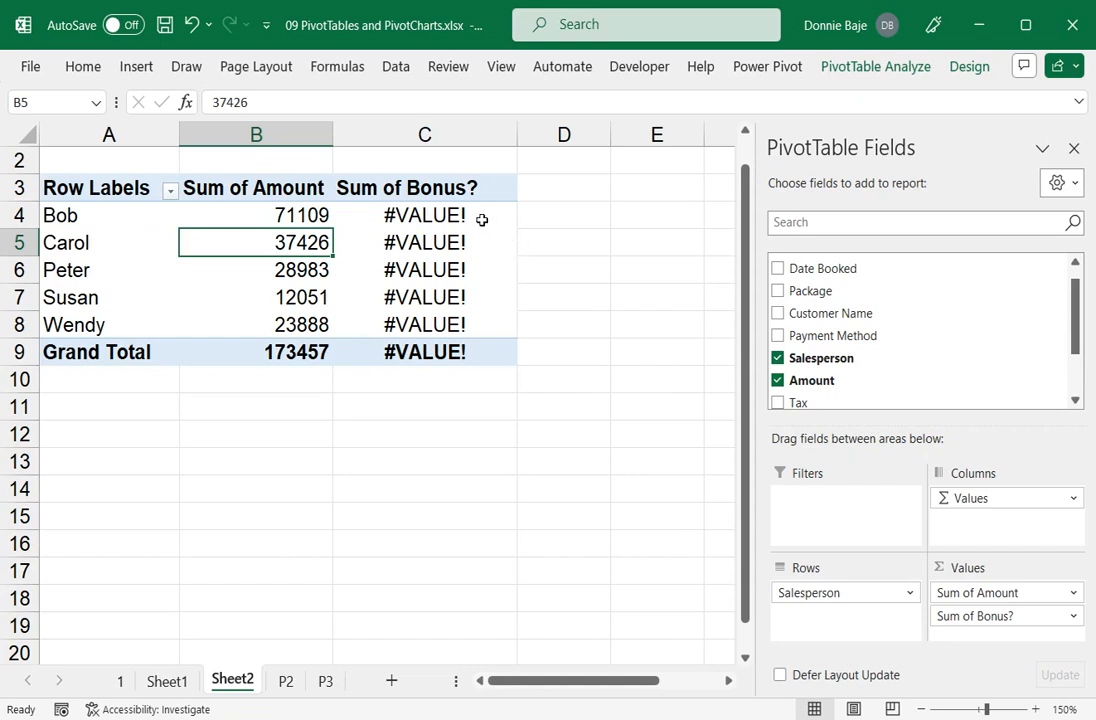
# Select a #VALUE! Sum of Bonus? cell and return to the PivotTable Analyze tools.
pyautogui.click(424, 215)
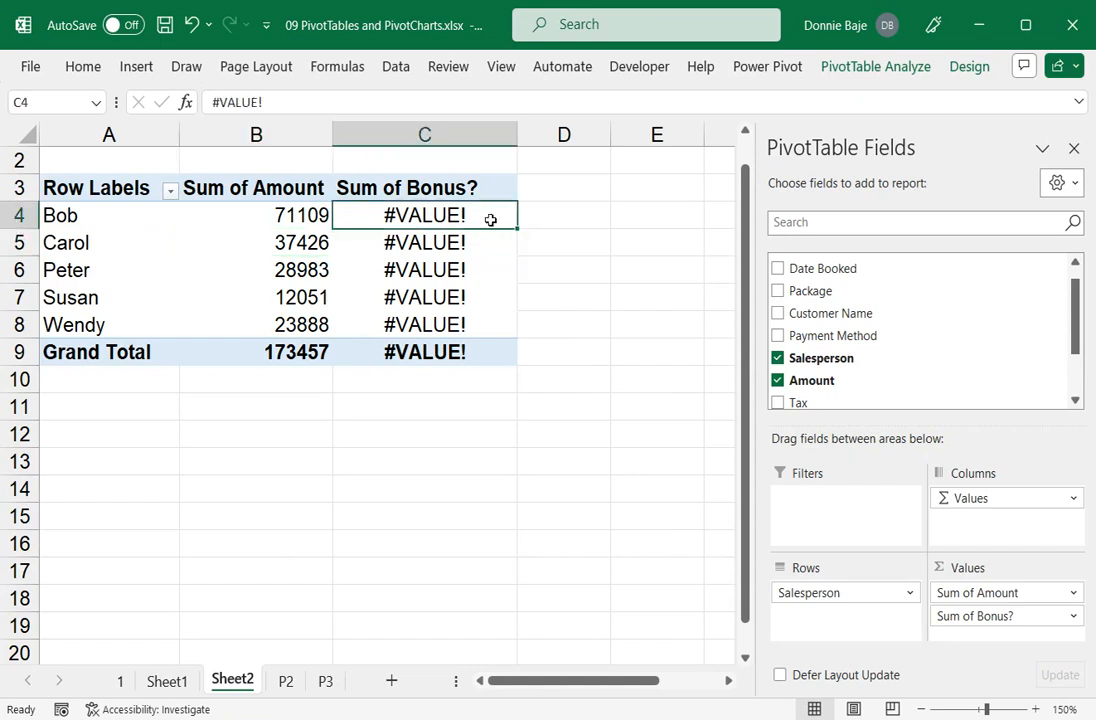
pyautogui.moveTo(572, 212)
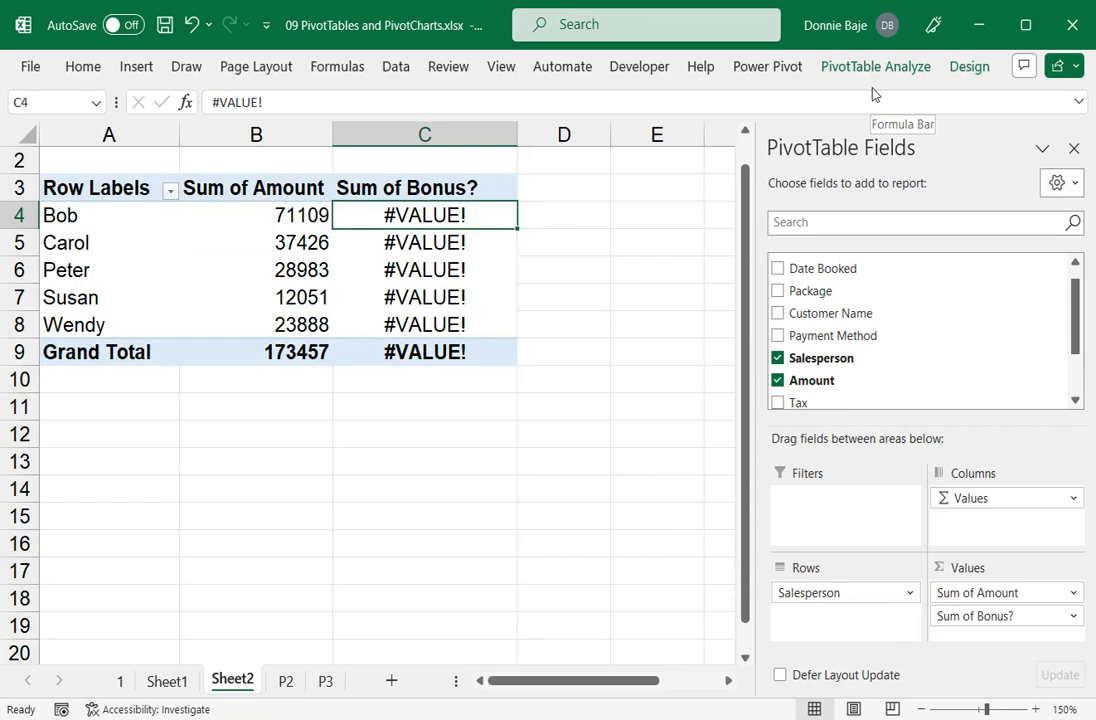
pyautogui.click(875, 66)
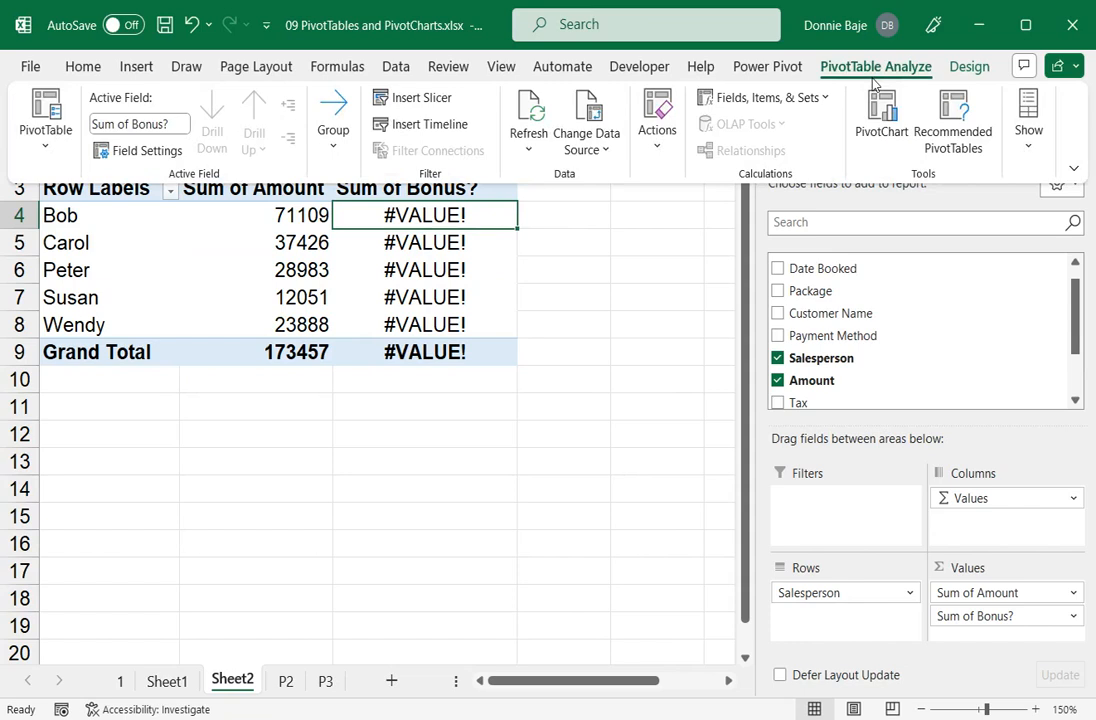
pyautogui.moveTo(765, 97)
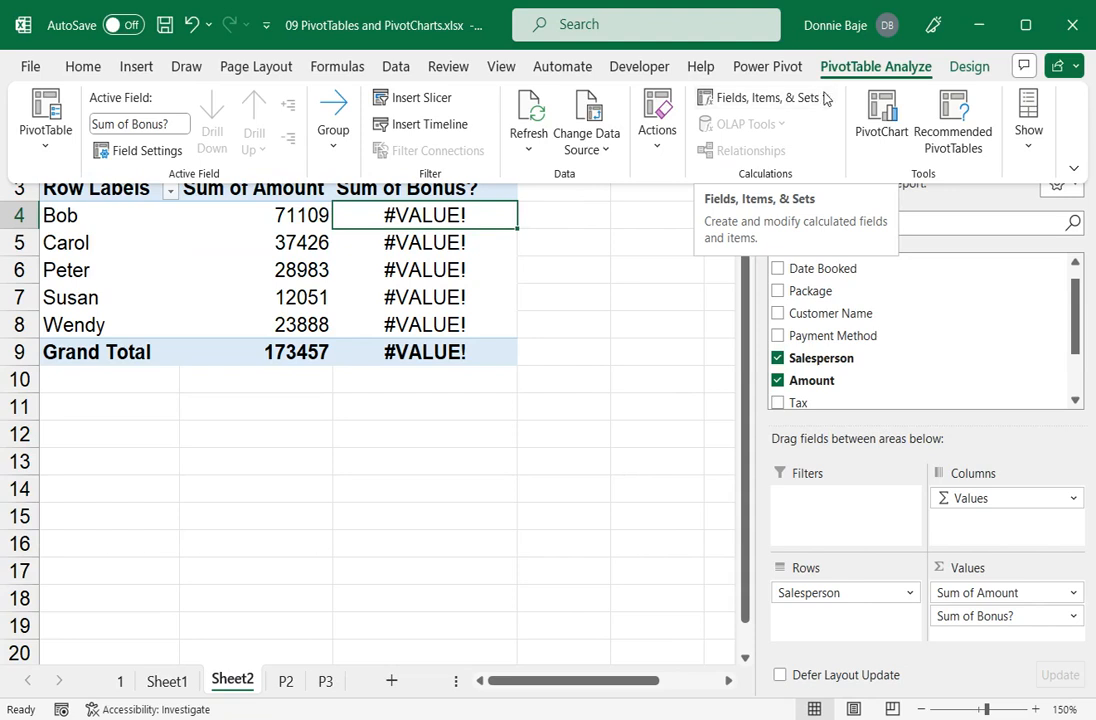
pyautogui.moveTo(876, 66)
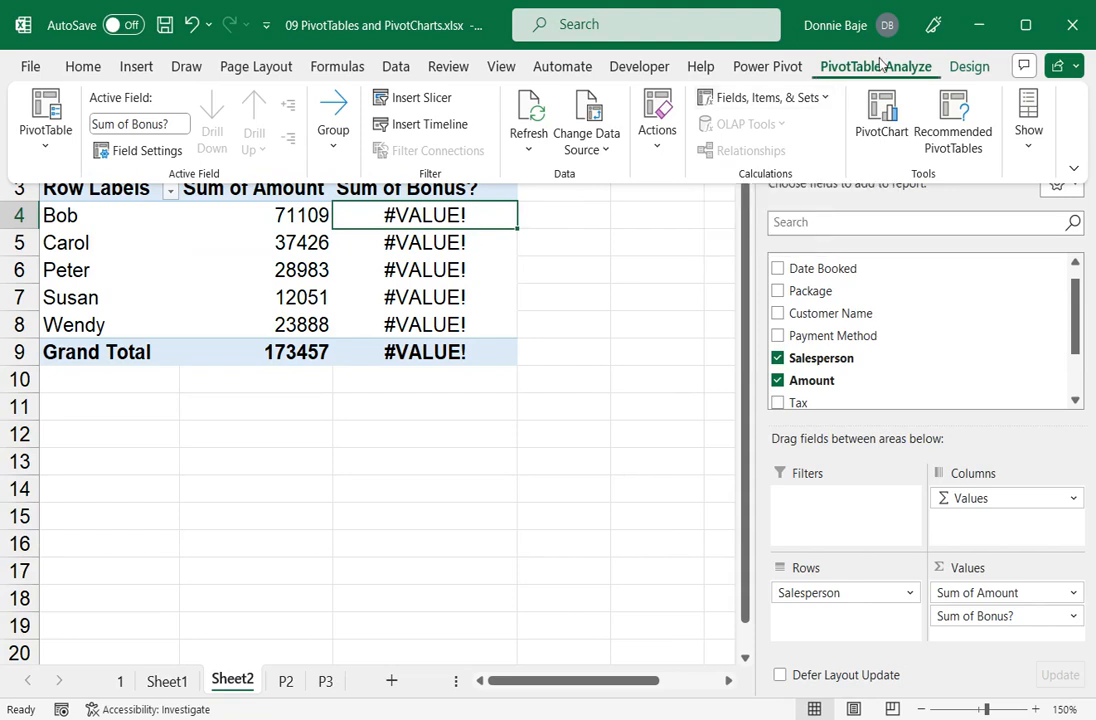
# Open Fields, Items & Sets to correct the Bonus? calculated field formula.
pyautogui.click(763, 97)
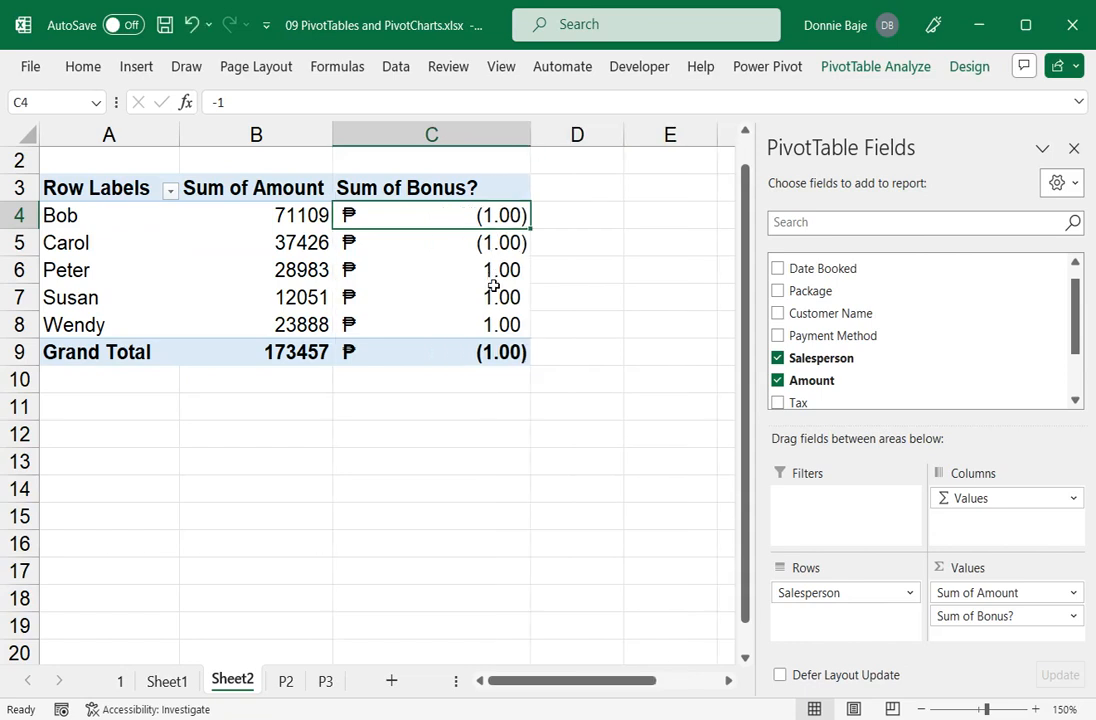
pyautogui.moveTo(553, 257)
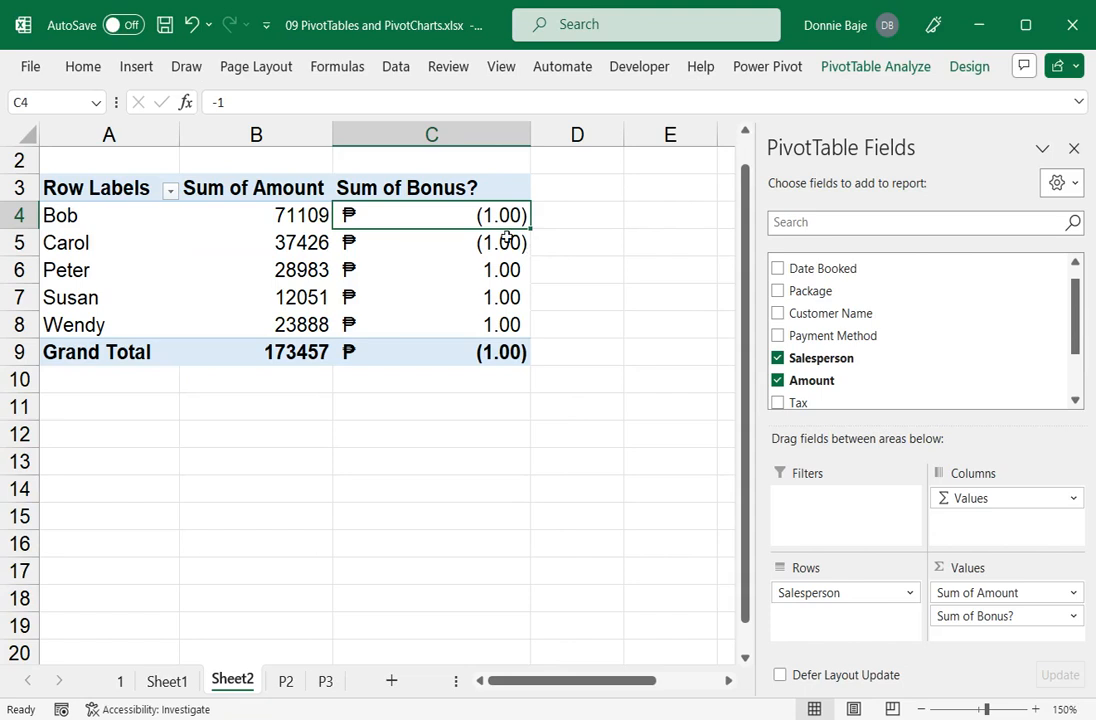
pyautogui.moveTo(497, 240)
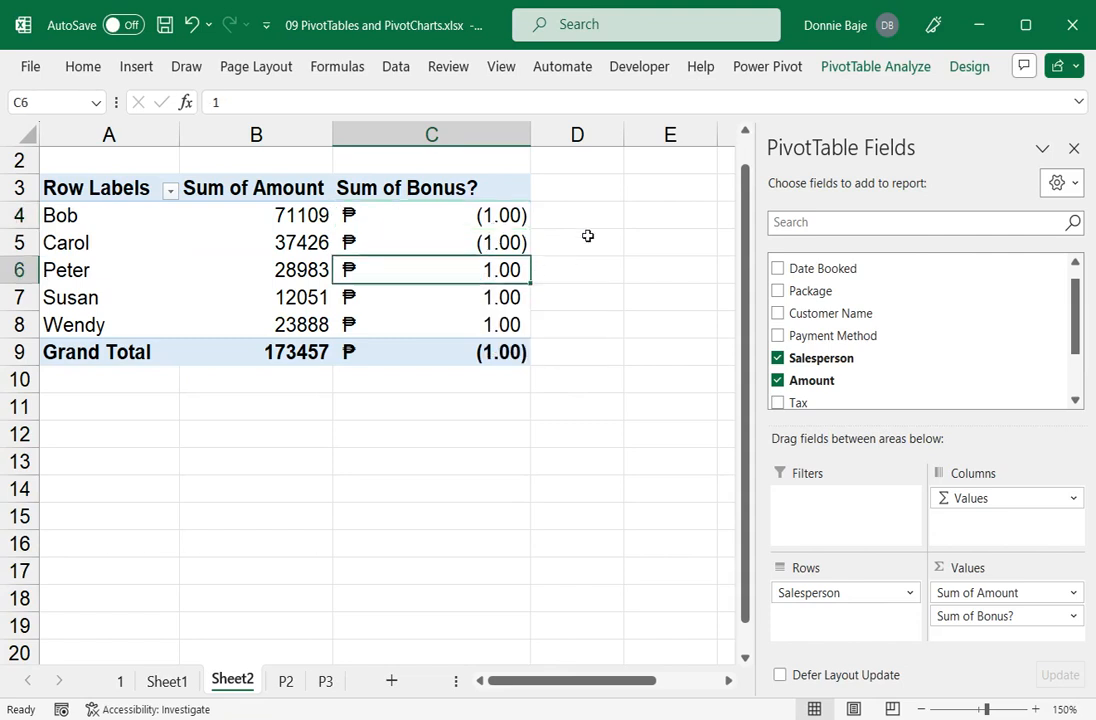
pyautogui.moveTo(586, 240)
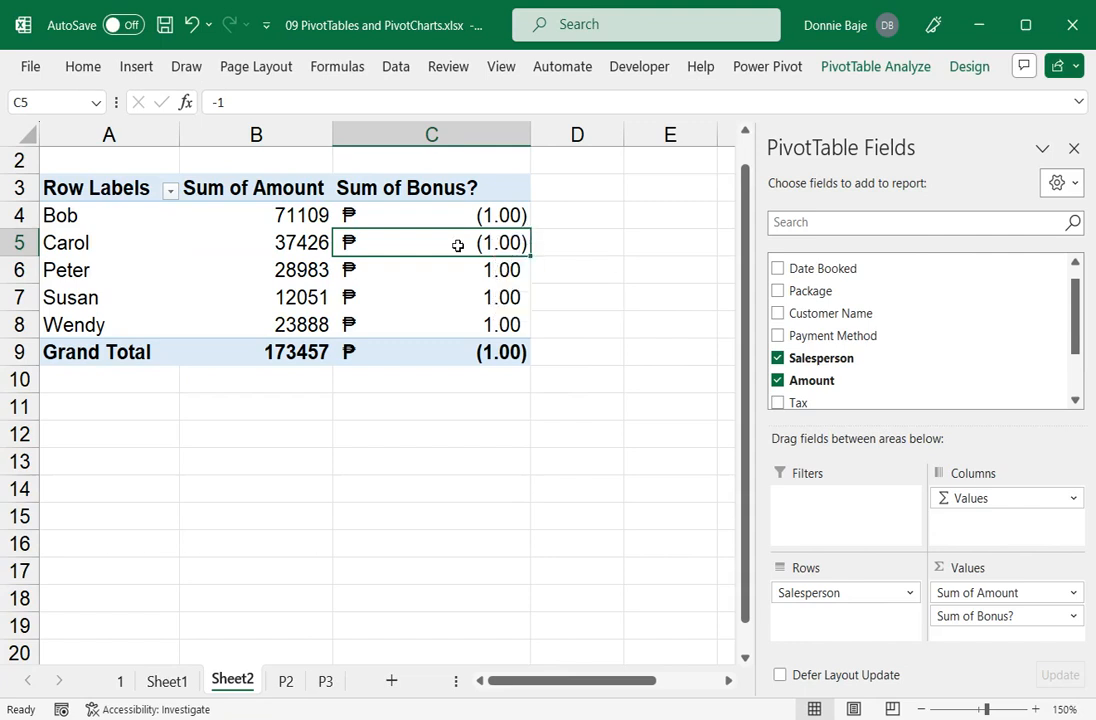
# Open Format Cells for a Bonus? value and preview Number, Accounting, Date and Fraction formats.
pyautogui.rightClick(457, 242)
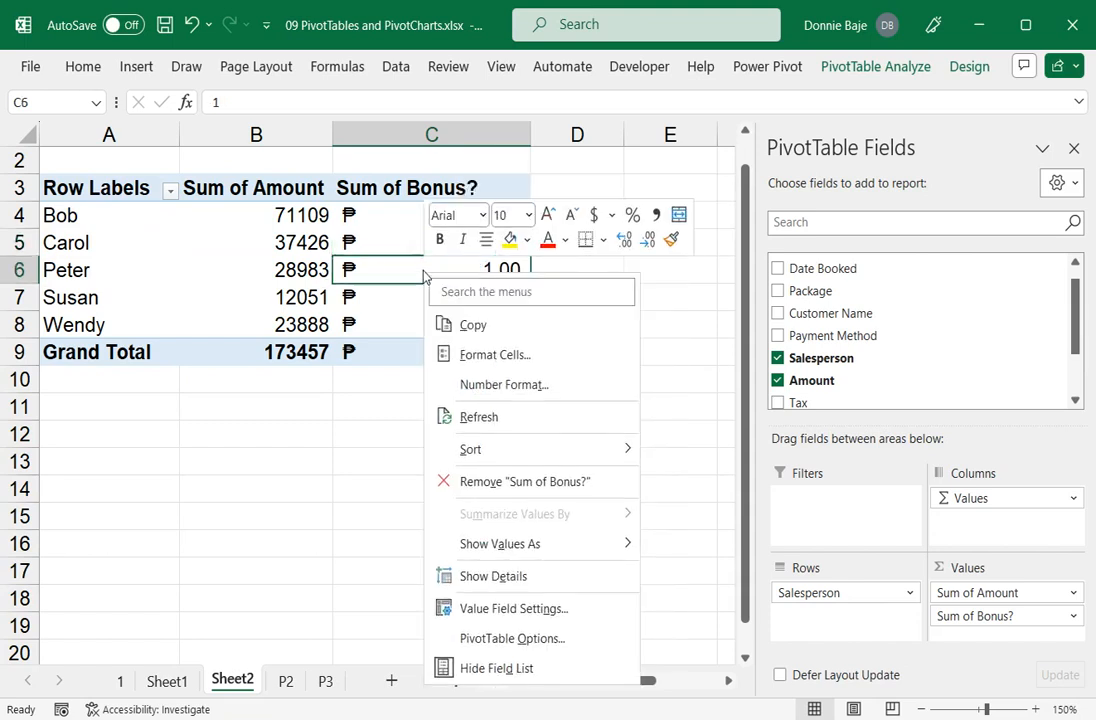
pyautogui.moveTo(504, 384)
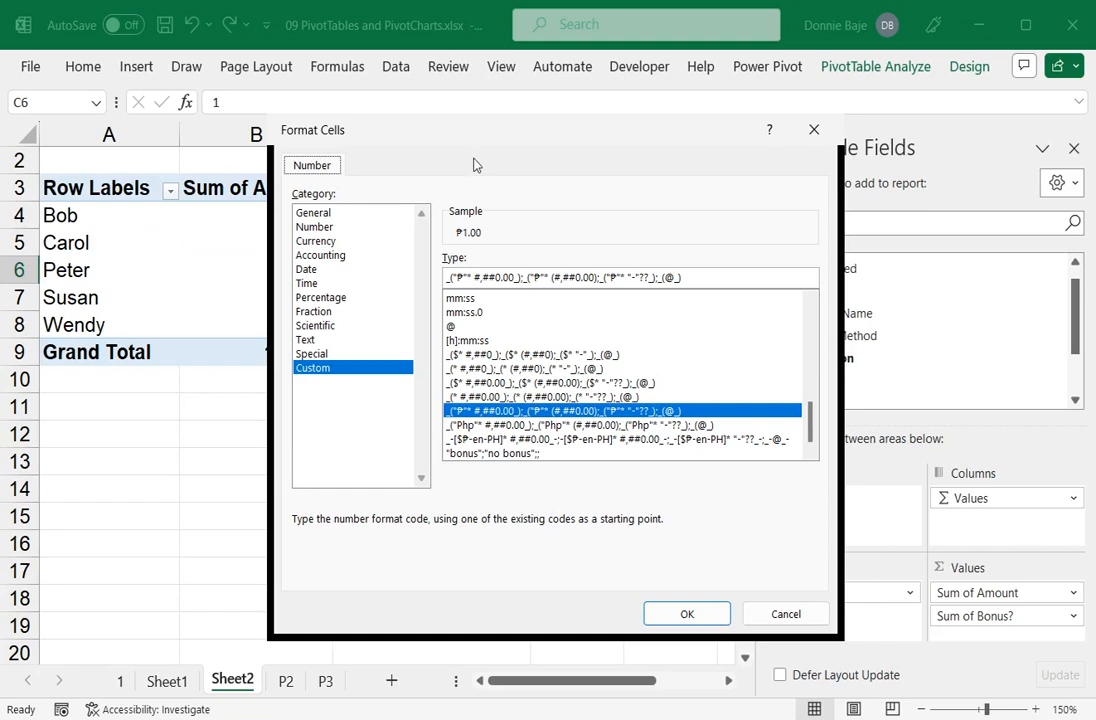
pyautogui.click(315, 226)
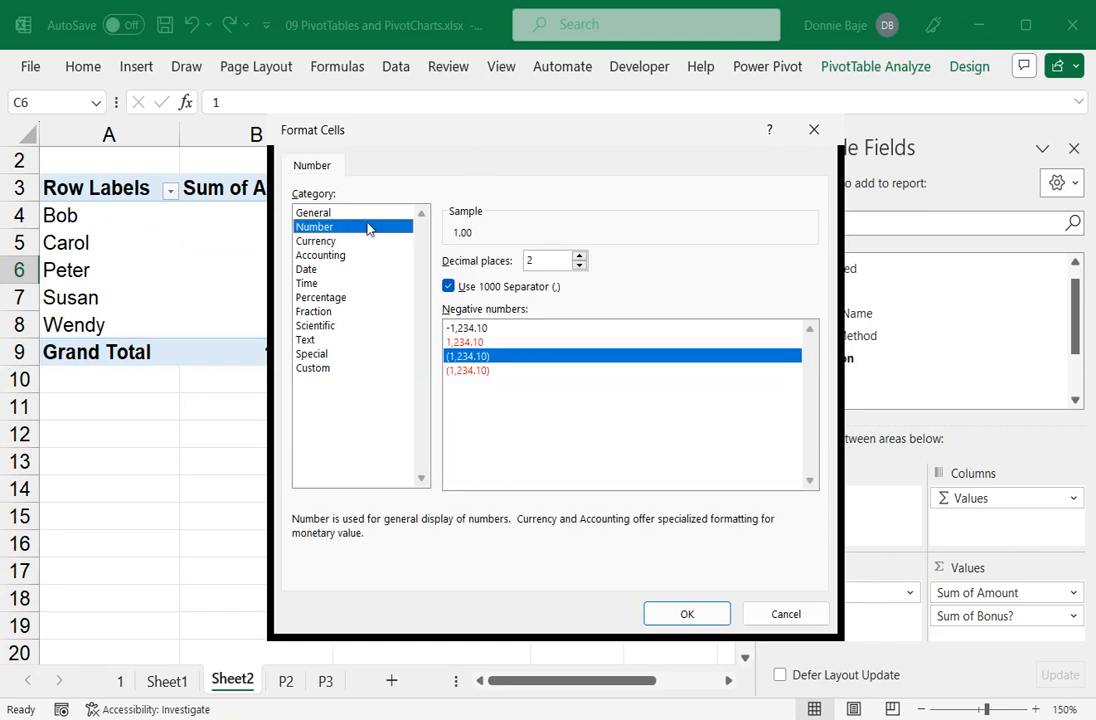
pyautogui.click(320, 255)
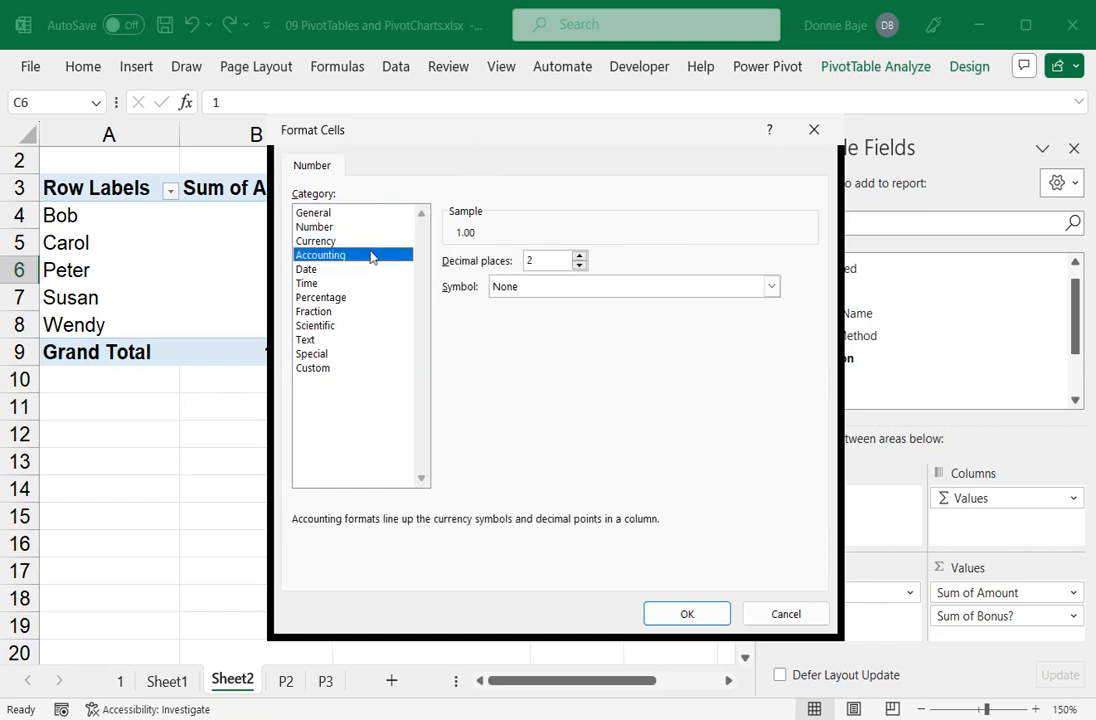
pyautogui.click(306, 269)
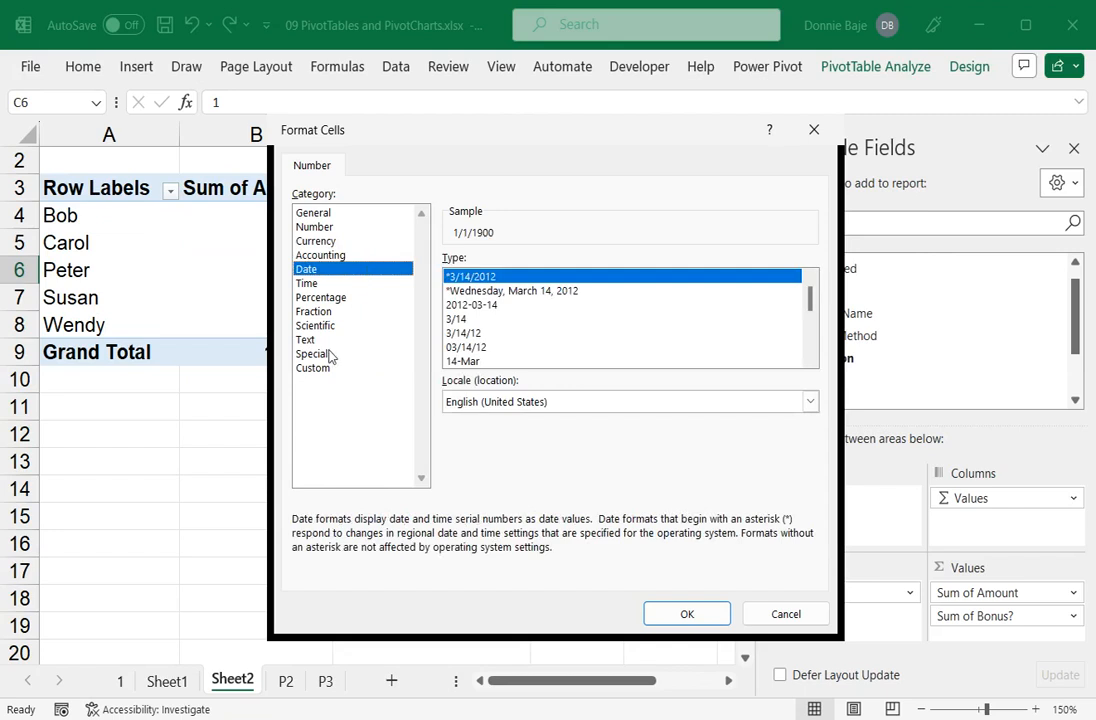
pyautogui.click(313, 367)
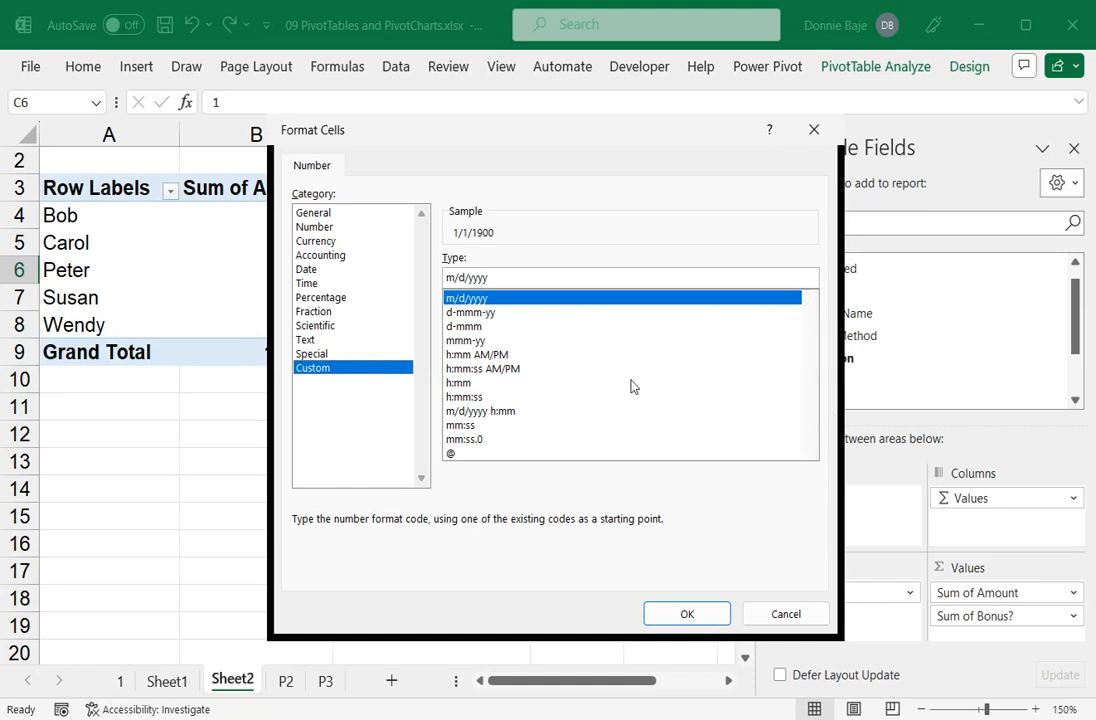
pyautogui.click(314, 311)
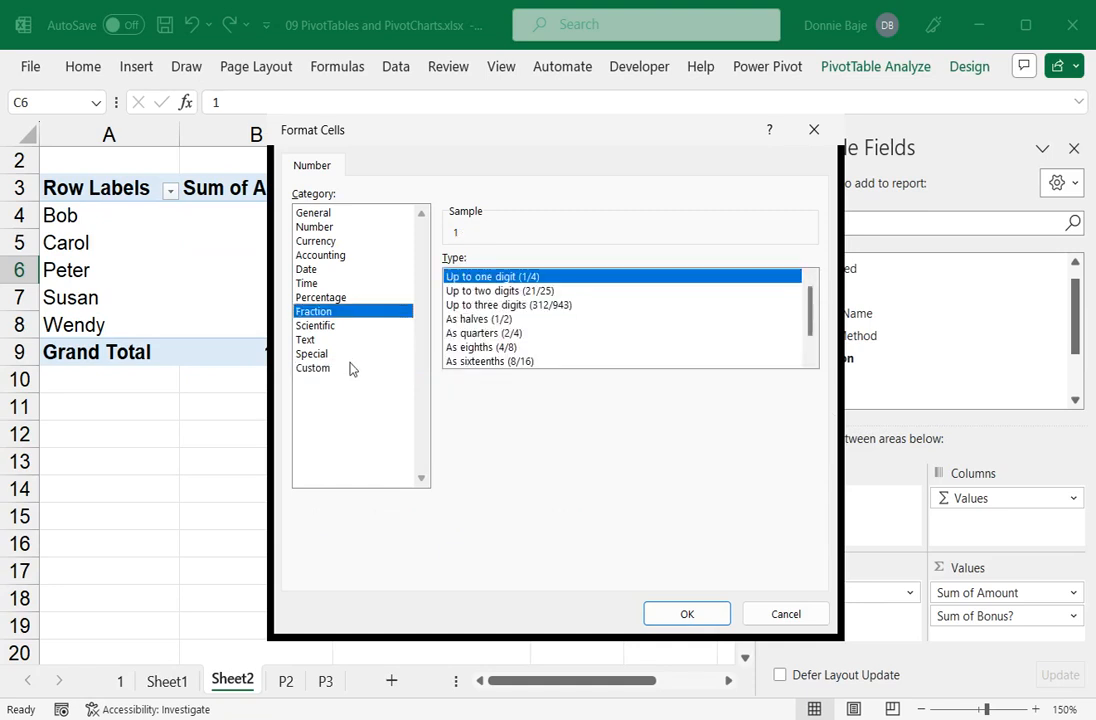
# Choose the Custom category and clear the General code from the Type box.
pyautogui.click(312, 368)
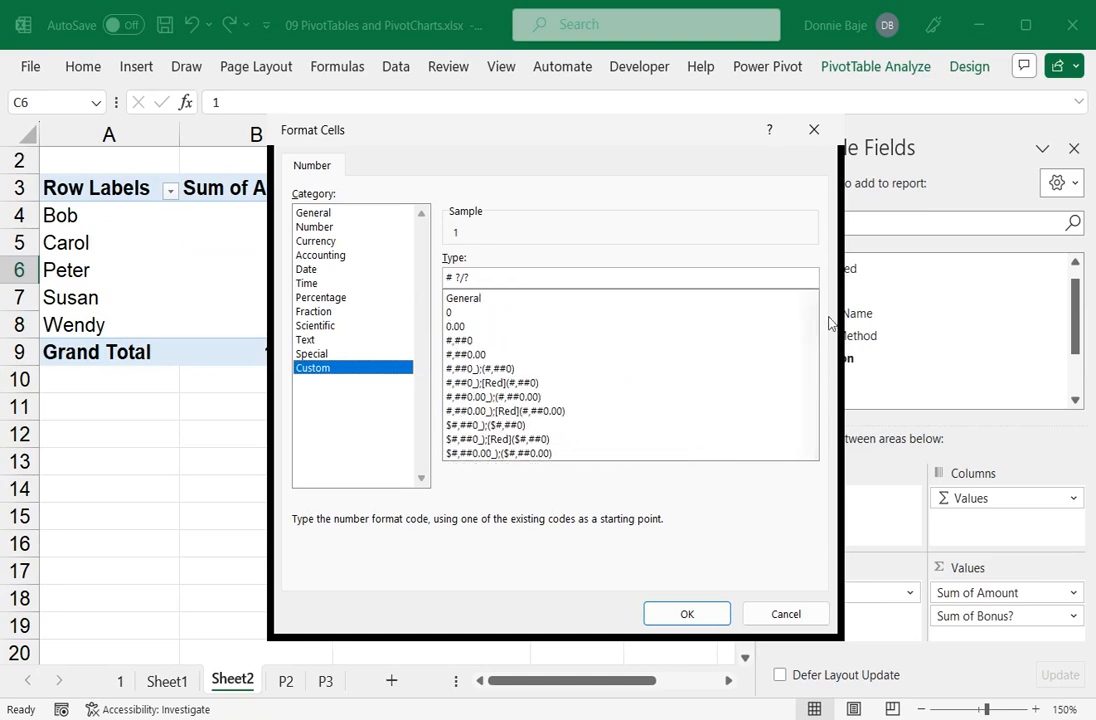
pyautogui.moveTo(490, 302)
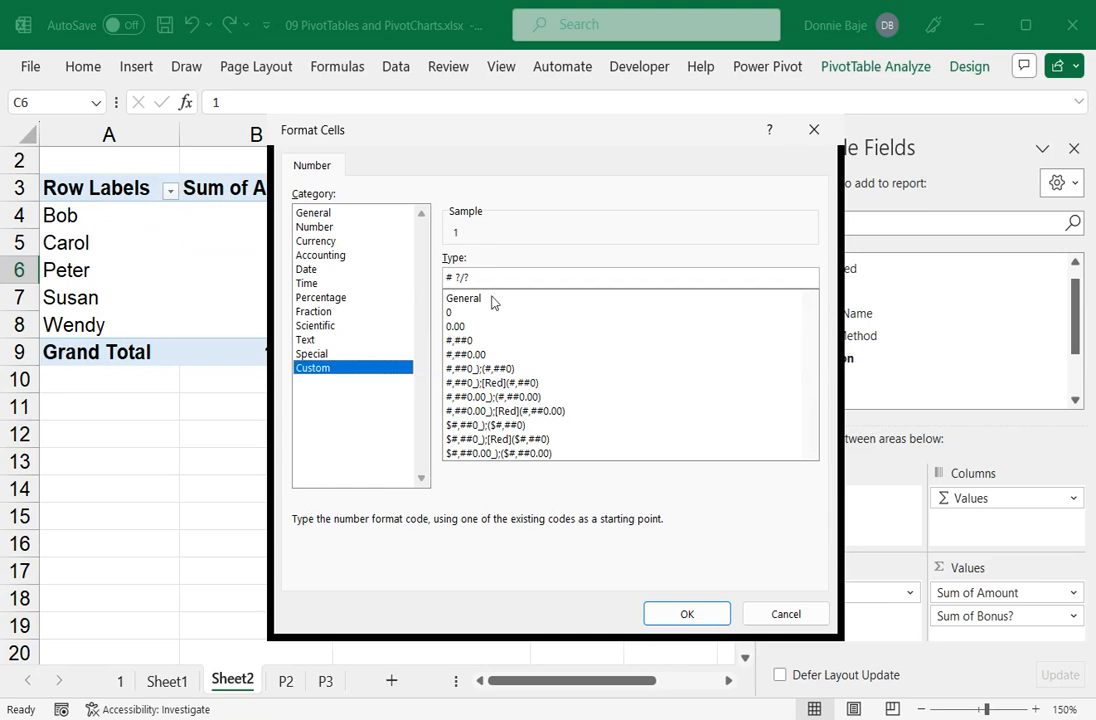
pyautogui.click(463, 298)
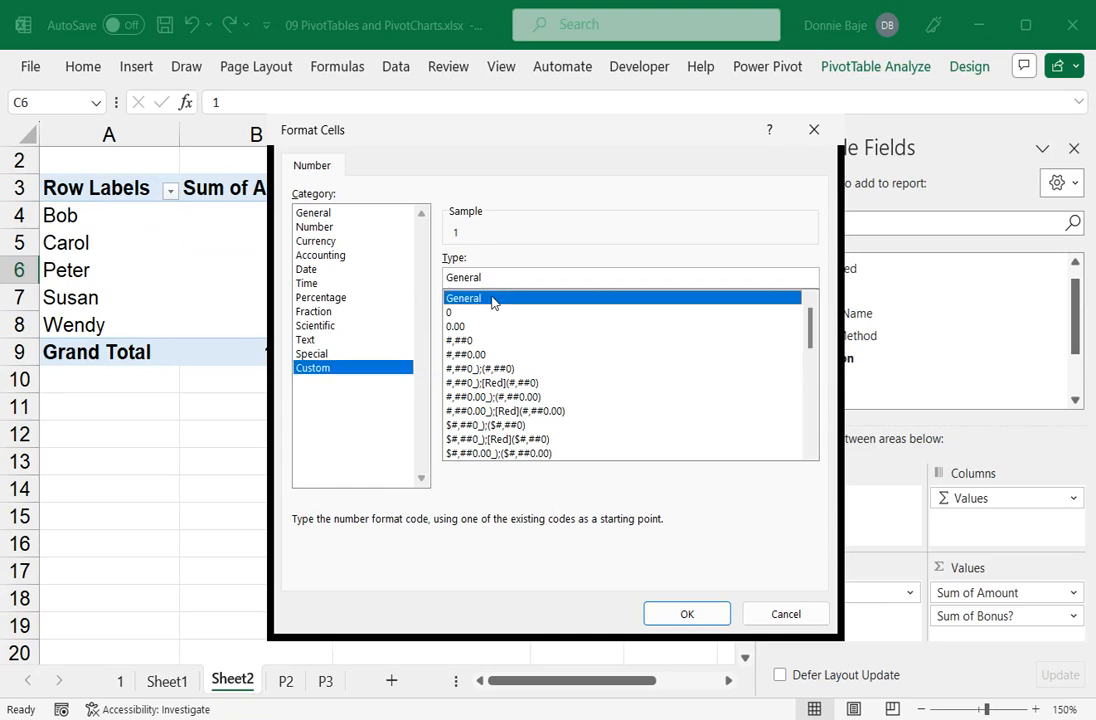
pyautogui.click(495, 277)
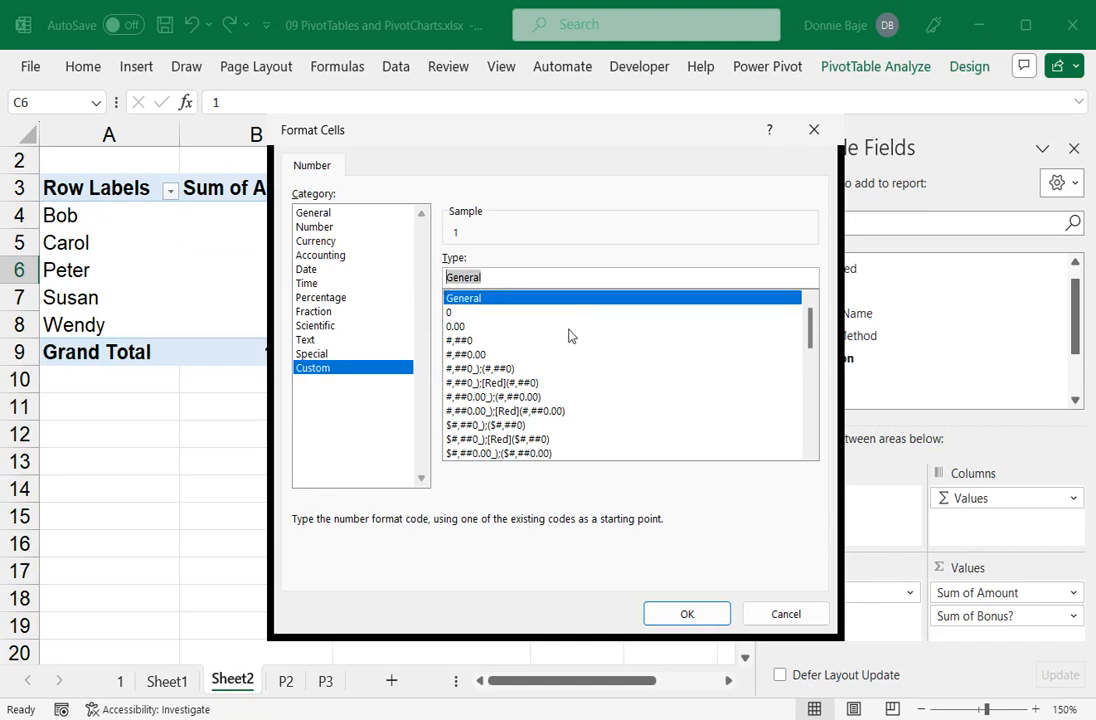
pyautogui.click(630, 278)
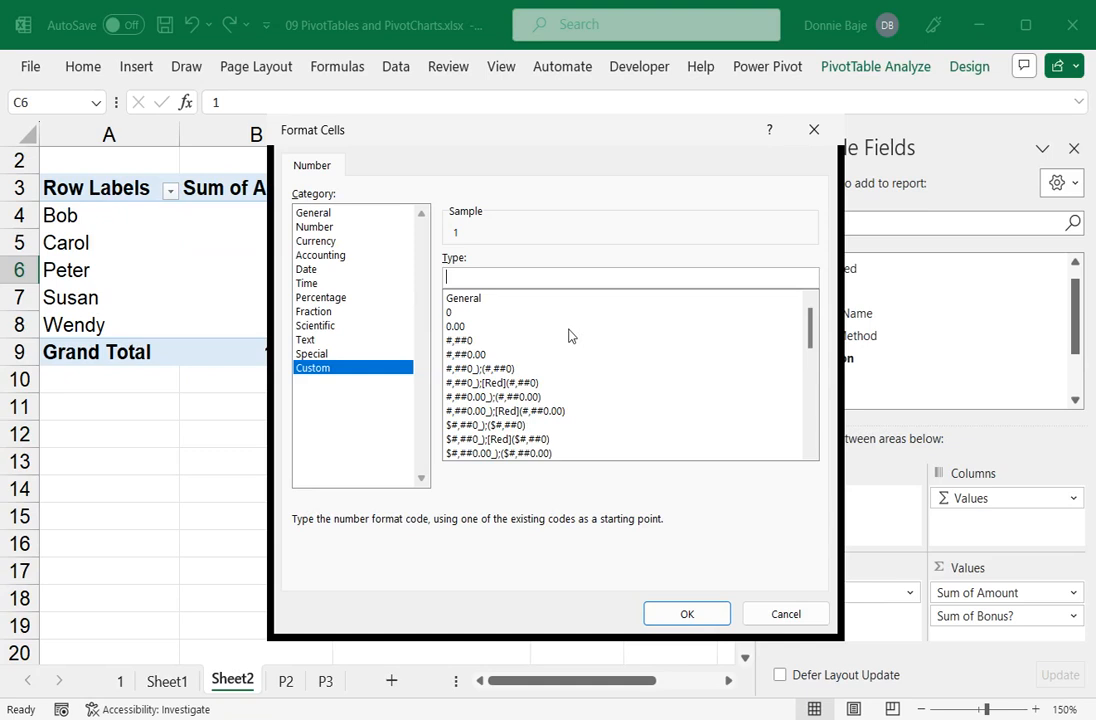
# Enter the format code "YES";"NO";; so the sample shows YES.
pyautogui.write('"YES";"NO')
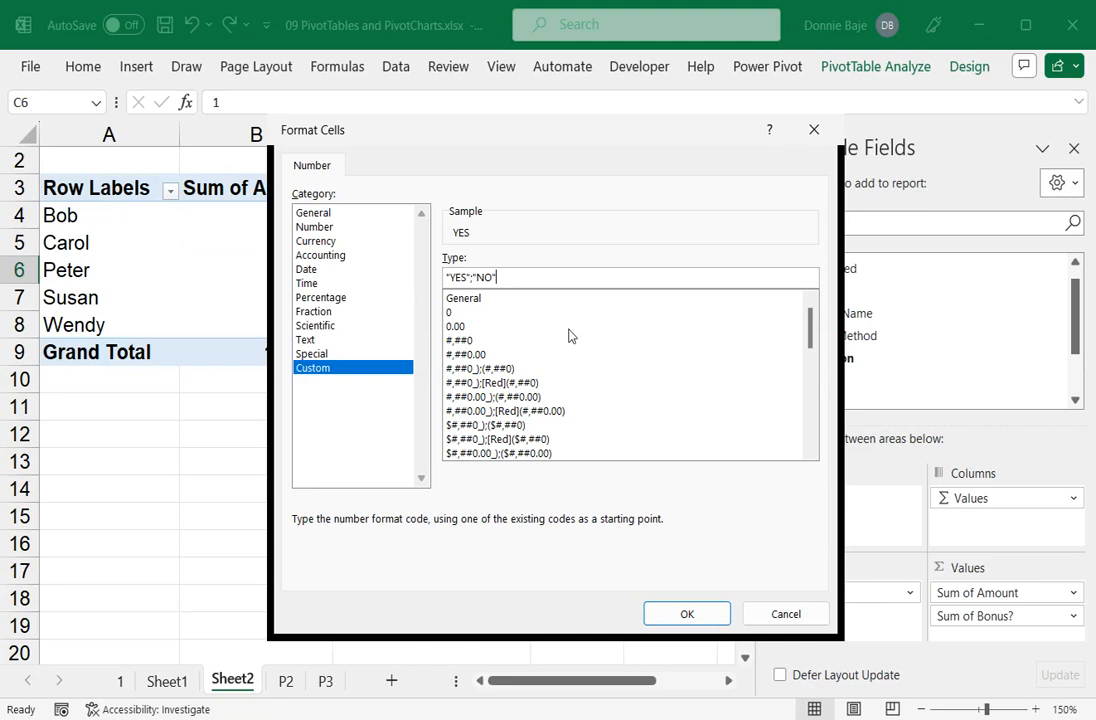
pyautogui.click(470, 277)
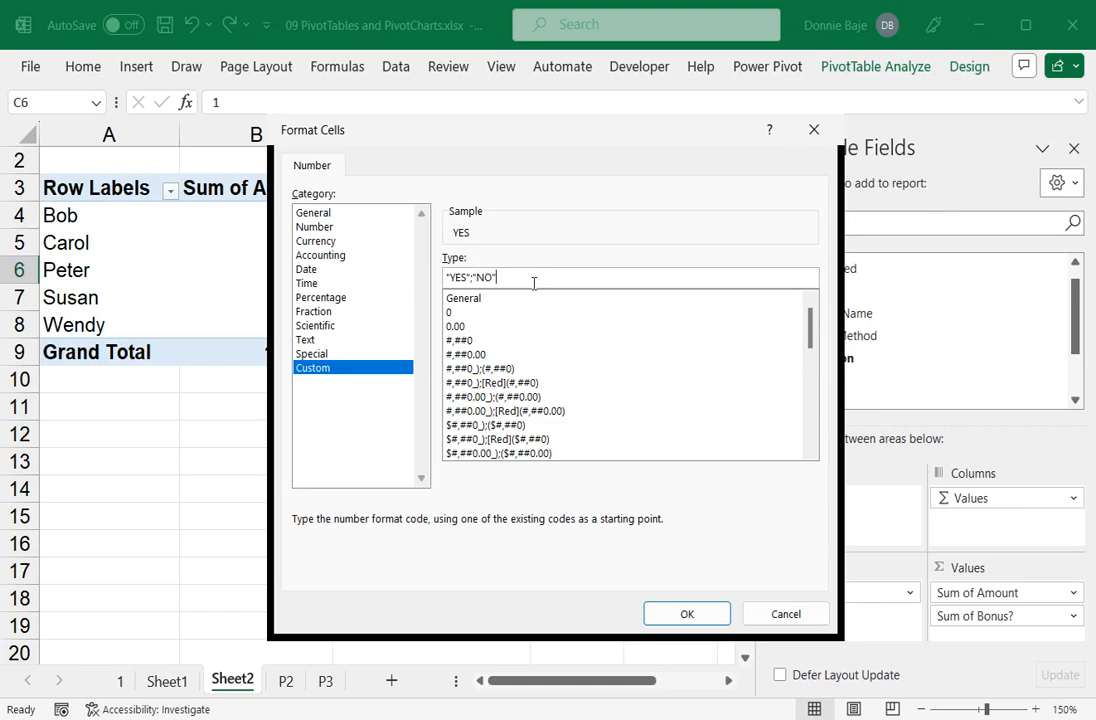
pyautogui.write(';')
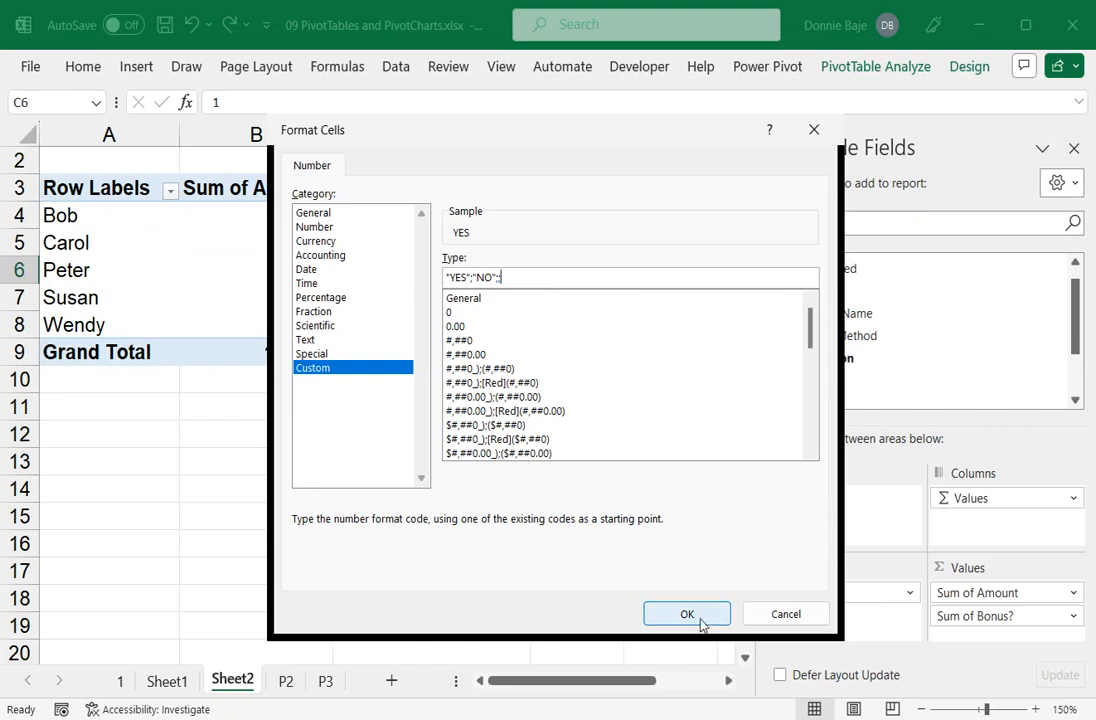
# Apply the format so Bob and Carol show NO, others YES, then select C12.
pyautogui.click(687, 613)
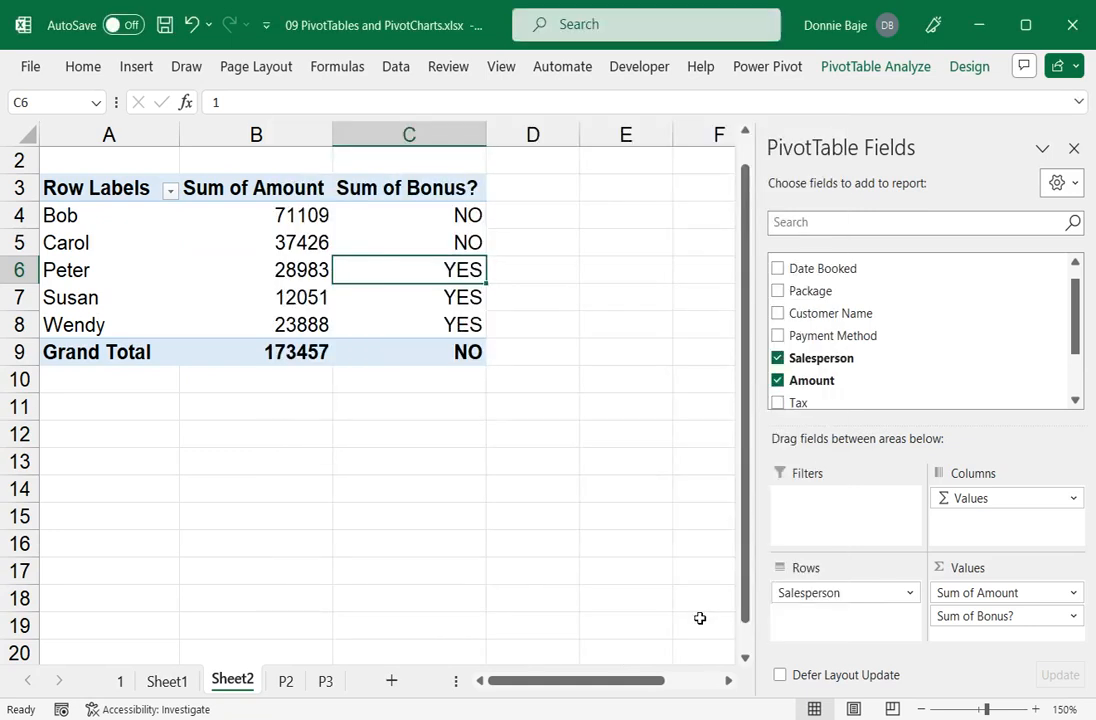
pyautogui.moveTo(440, 207)
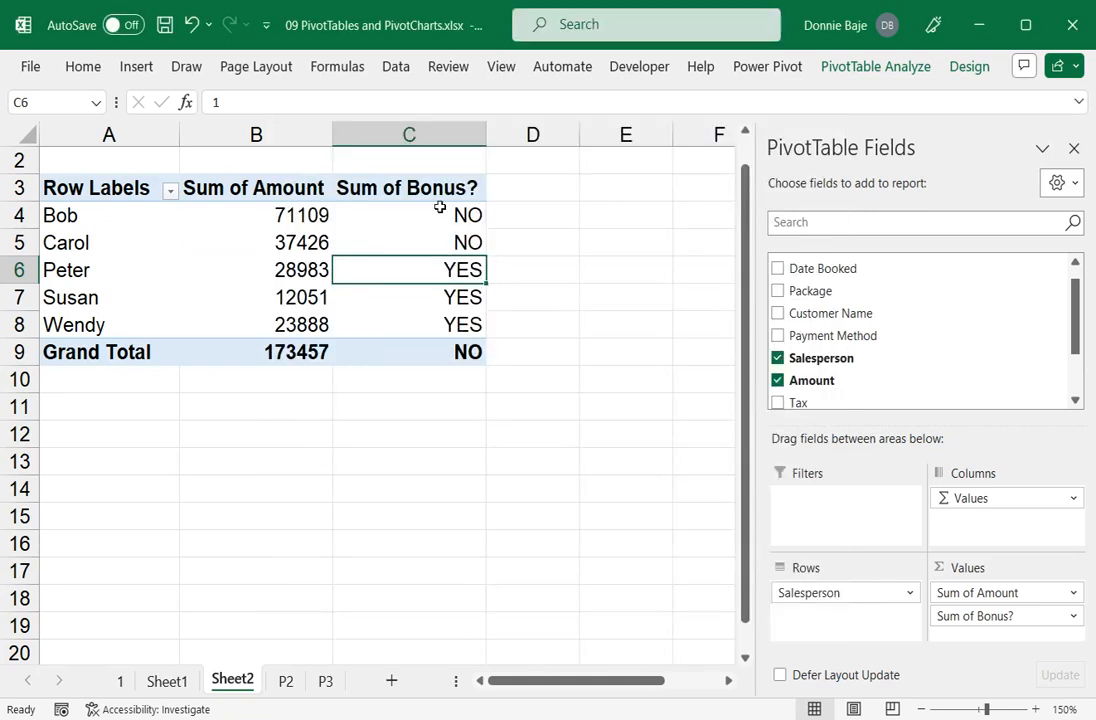
pyautogui.moveTo(460, 295)
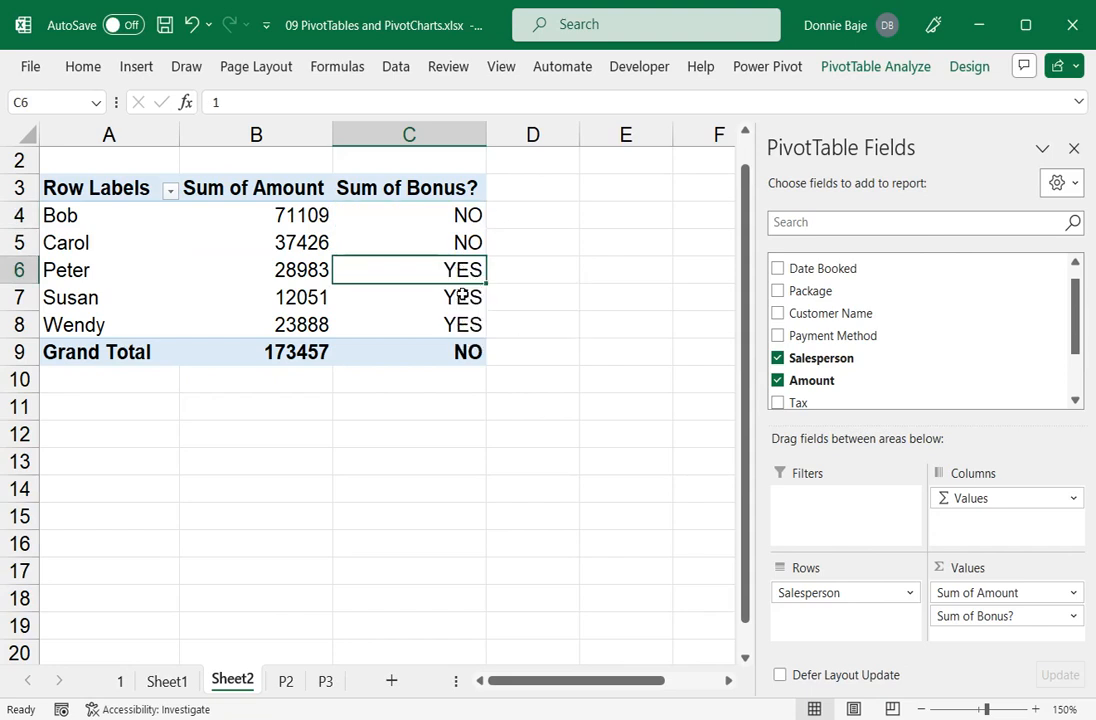
pyautogui.click(409, 214)
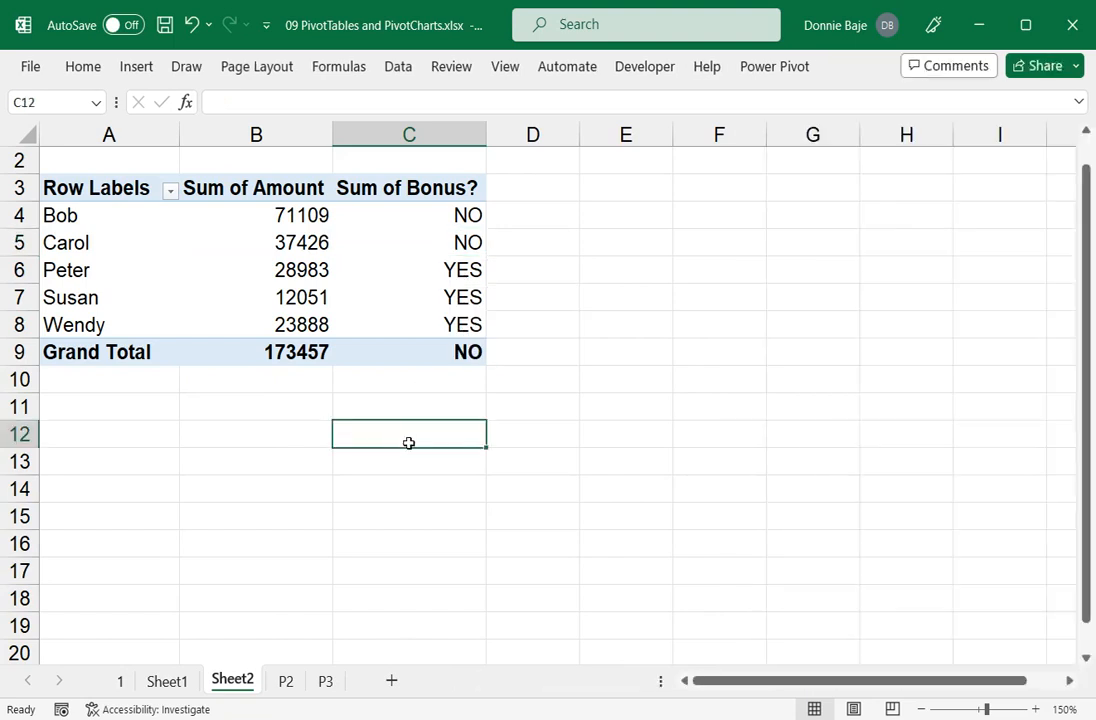
# Type the note <positive> ; <negative> ; <zero> ; <blank> in C12.
pyautogui.write('<')
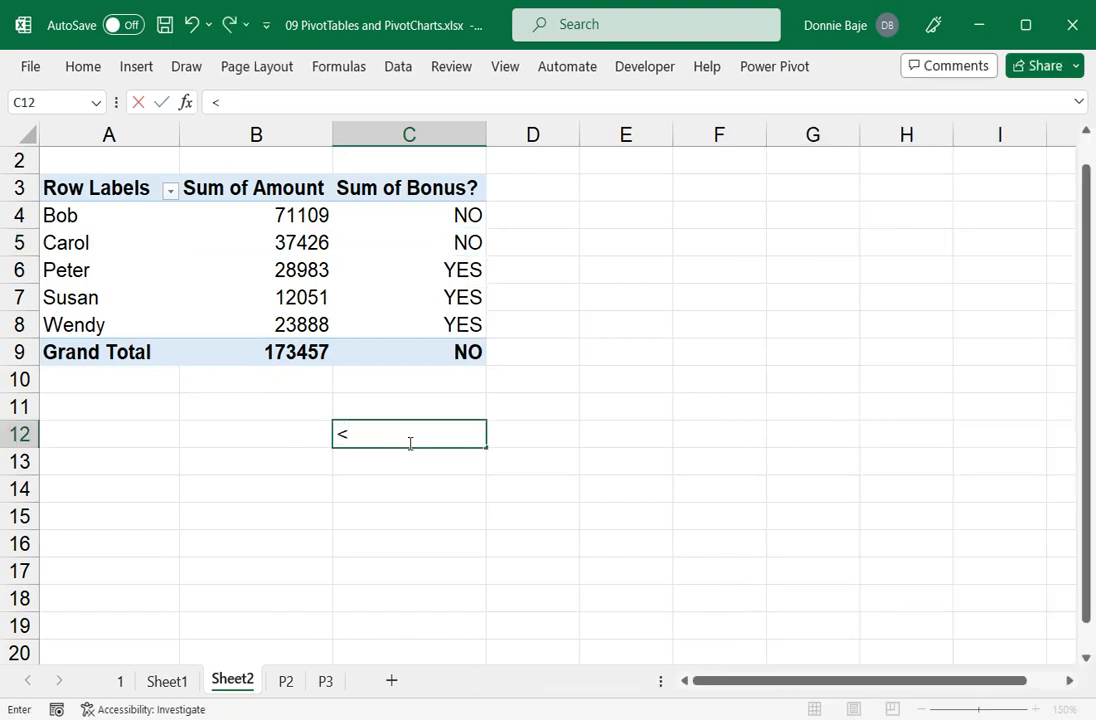
pyautogui.write('positive>')
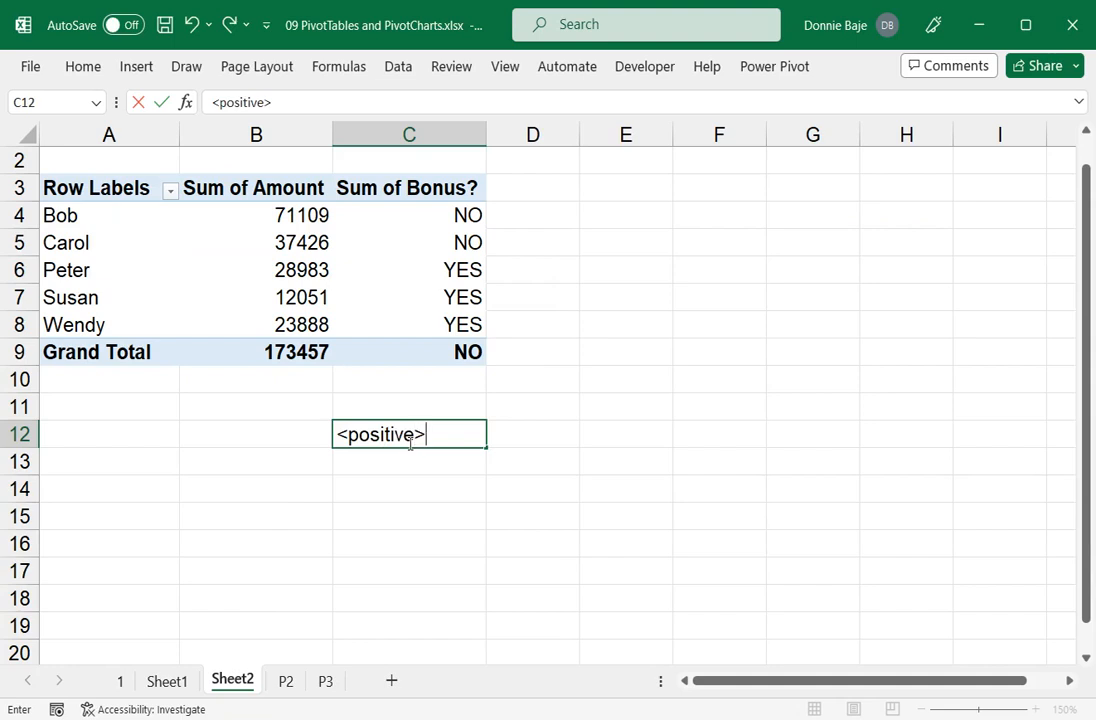
pyautogui.write("'<")
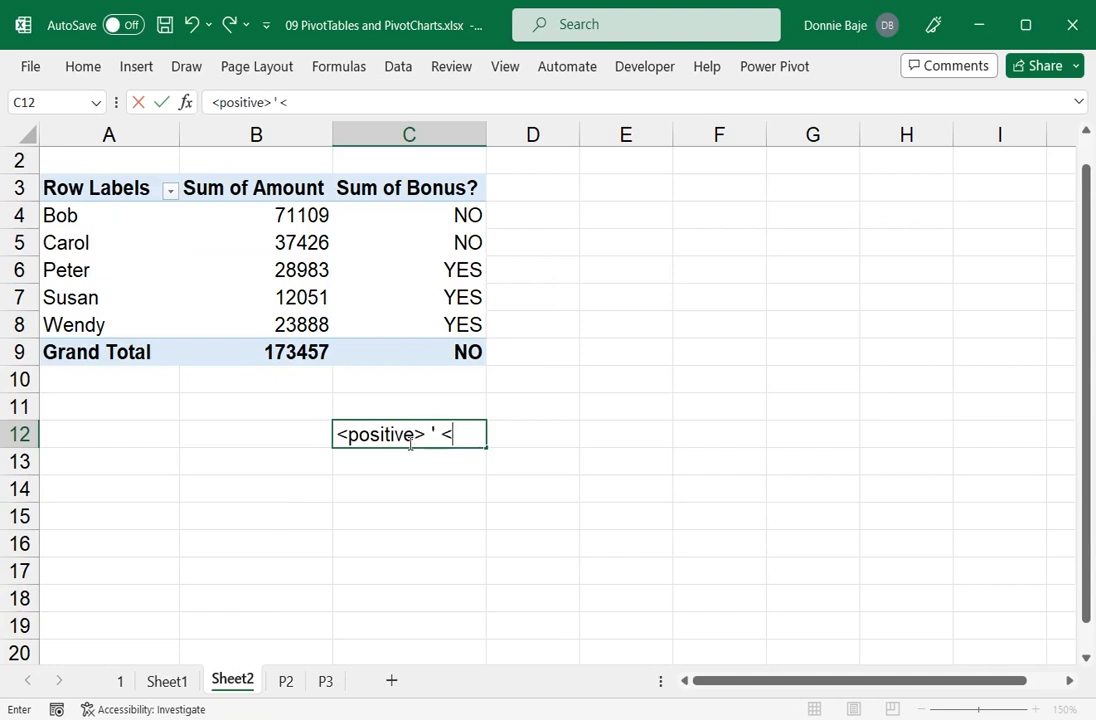
pyautogui.write(';')
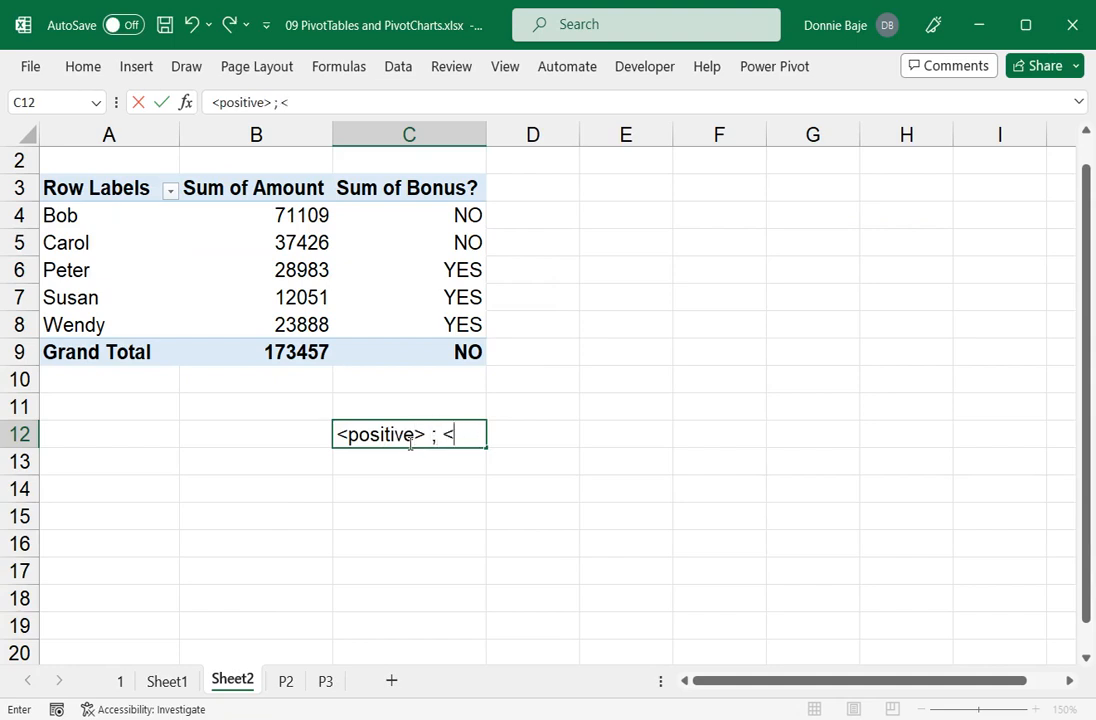
pyautogui.write('negative>')
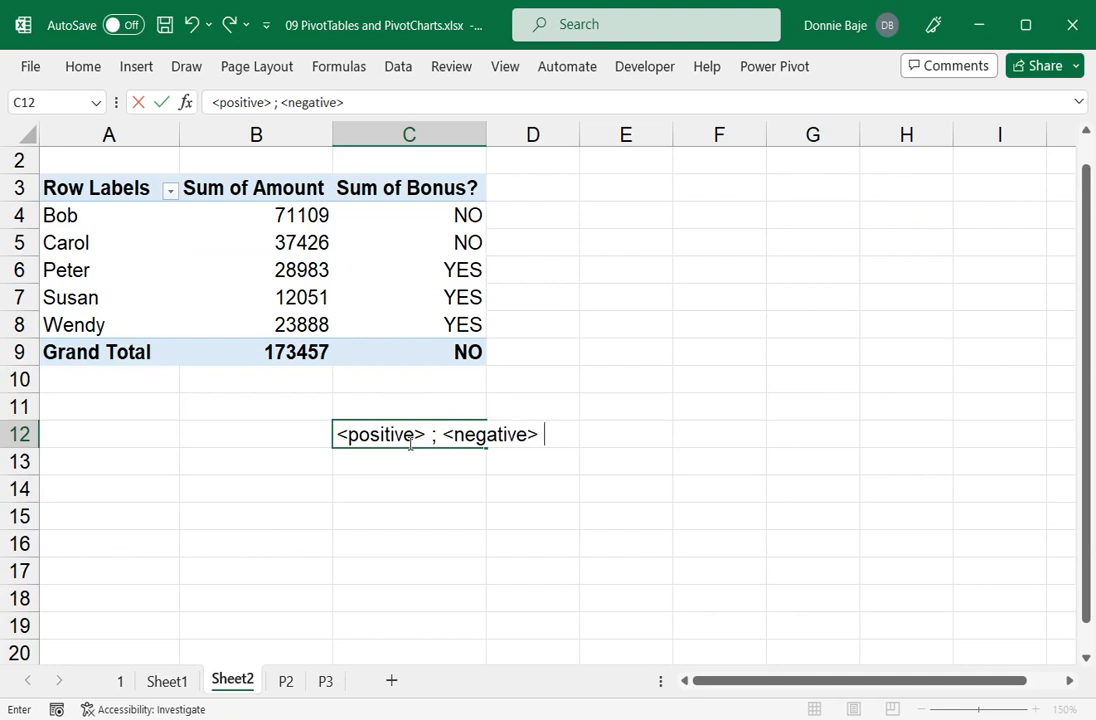
pyautogui.write('l;')
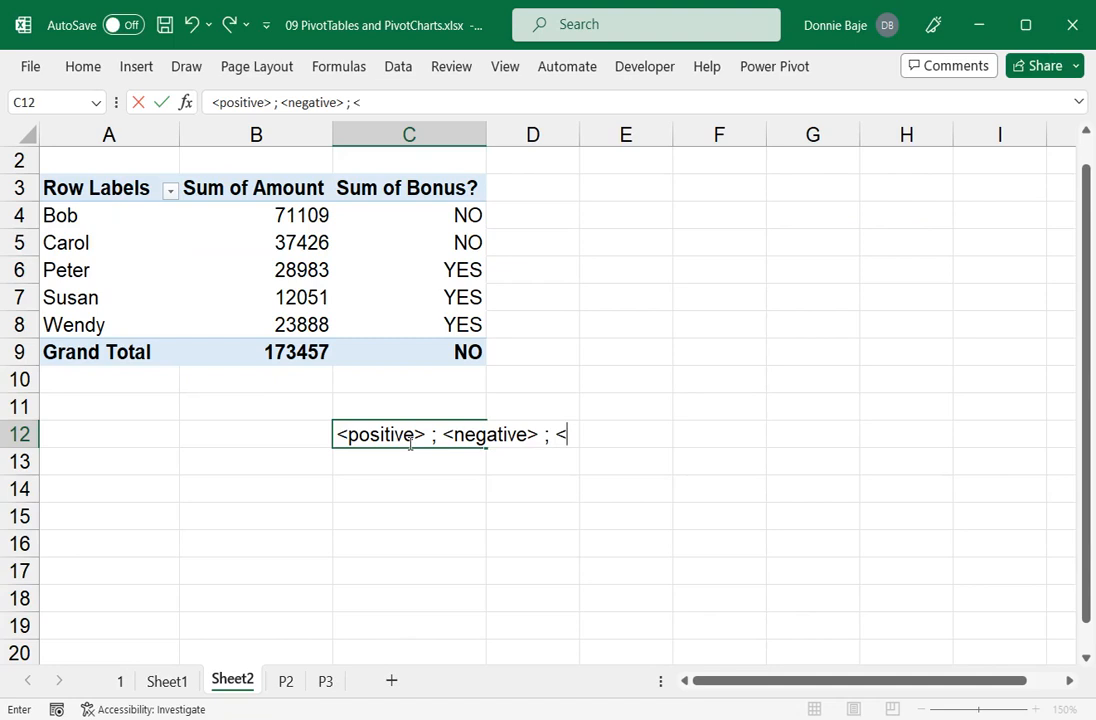
pyautogui.write('zero>')
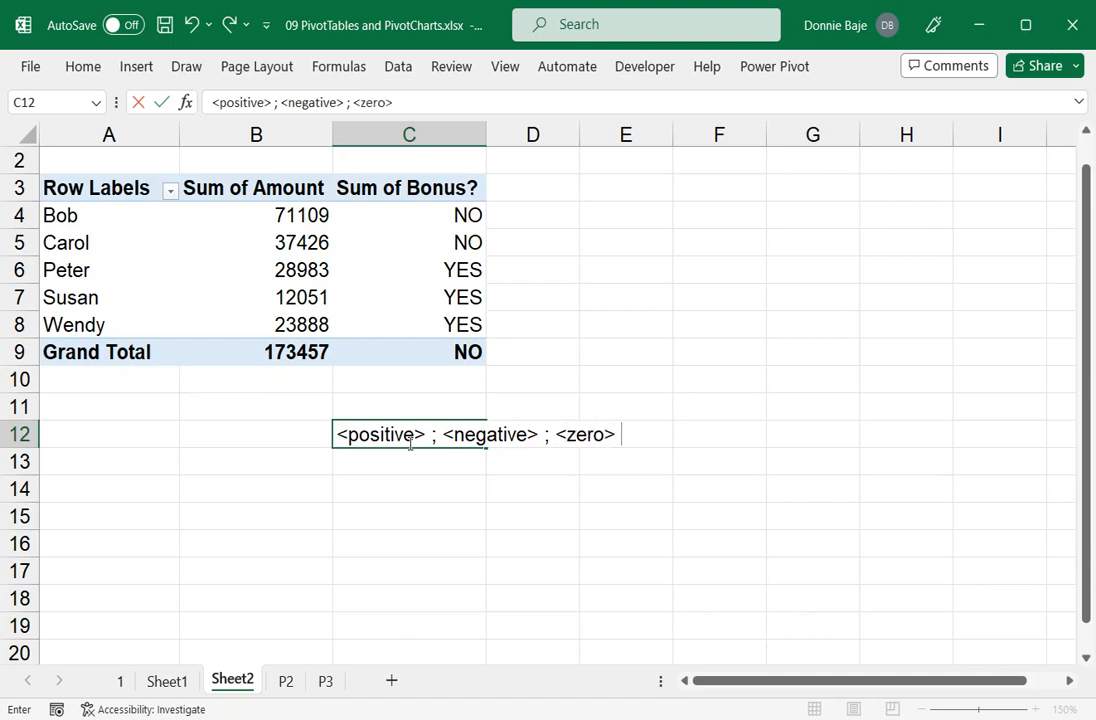
pyautogui.write('; <blank>')
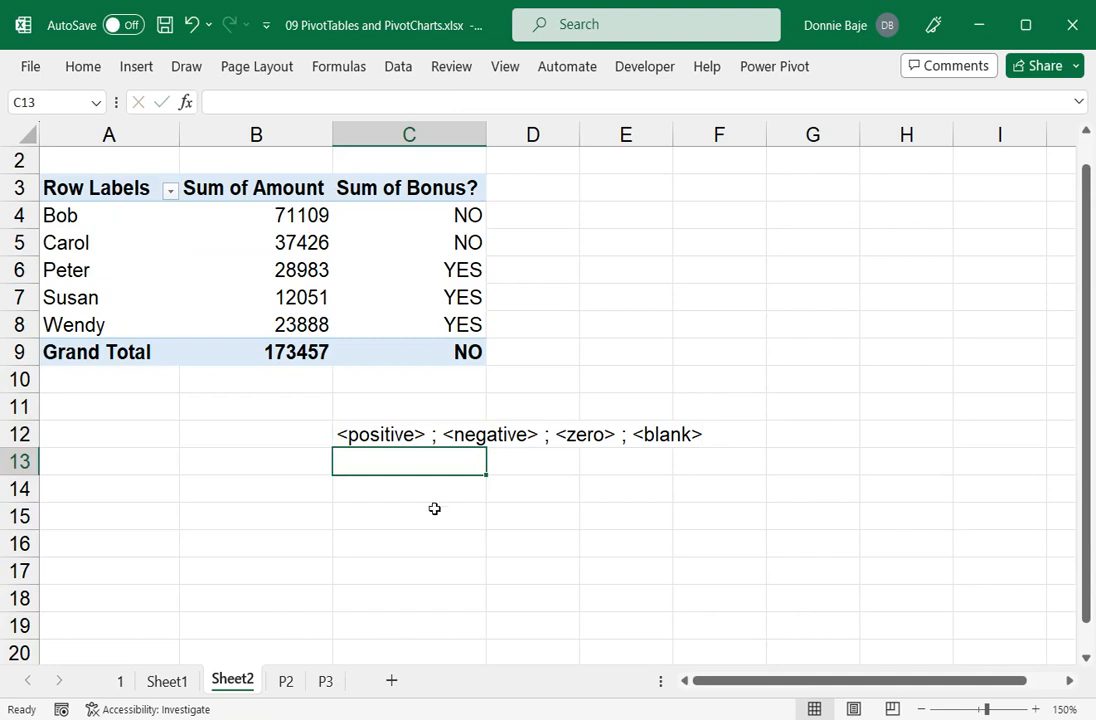
# Type the example "Yes" ; "No" ; ; in C13.
pyautogui.write('"Yes"')
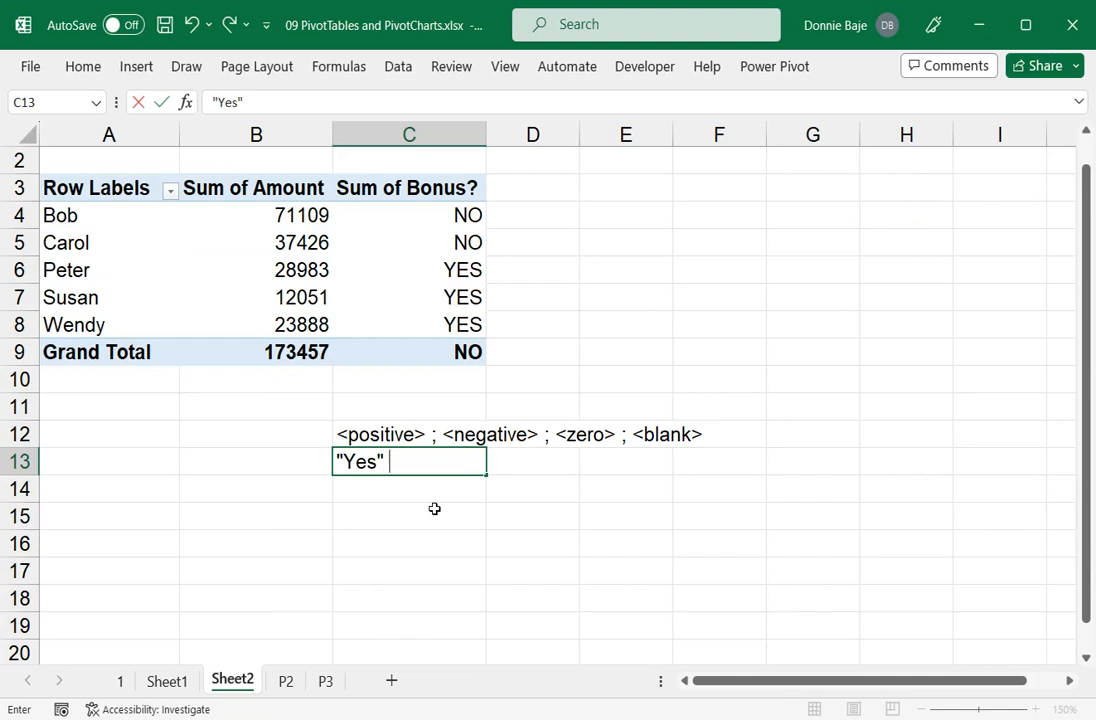
pyautogui.write('; "N')
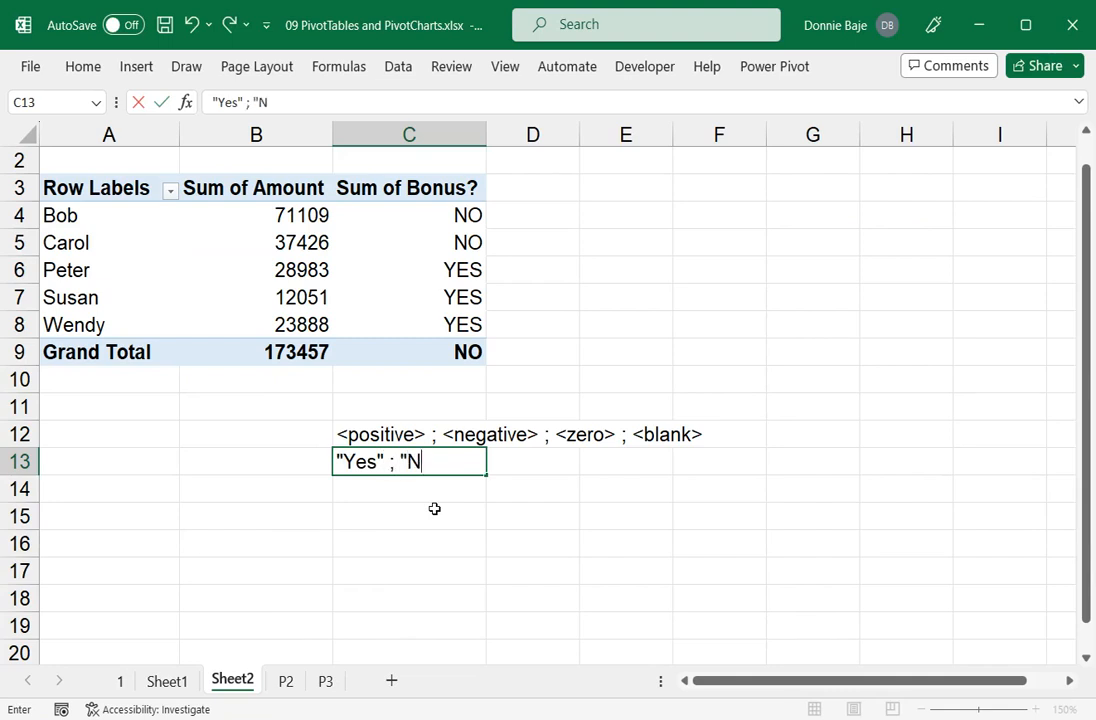
pyautogui.write('o" ;')
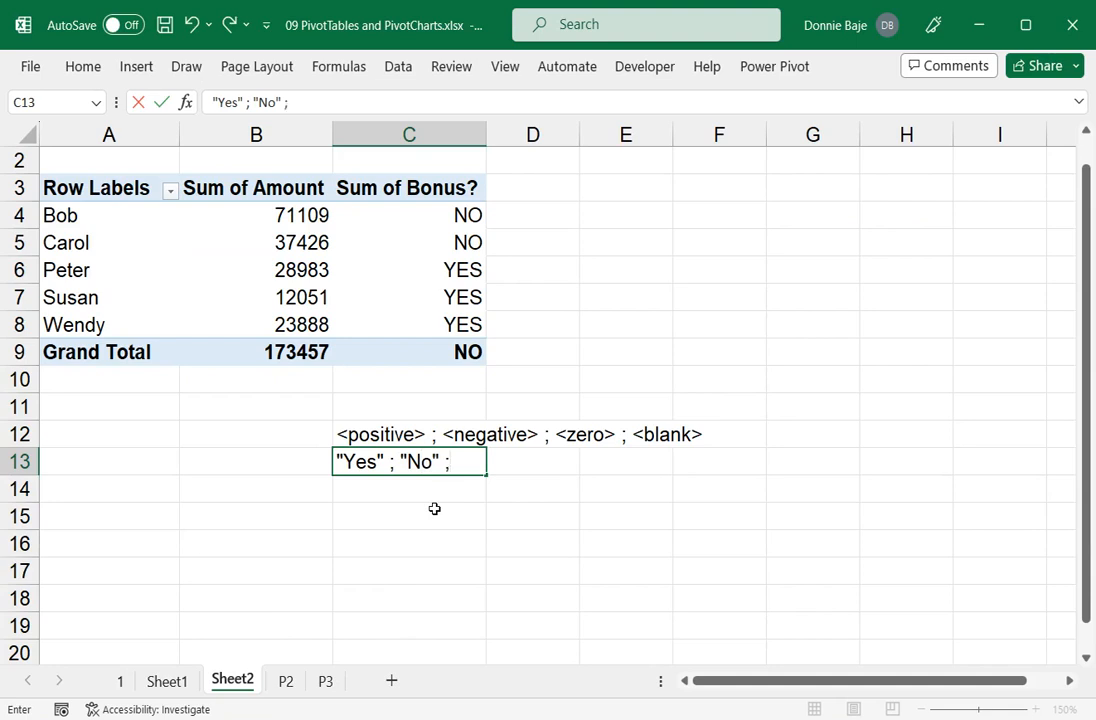
pyautogui.write(';')
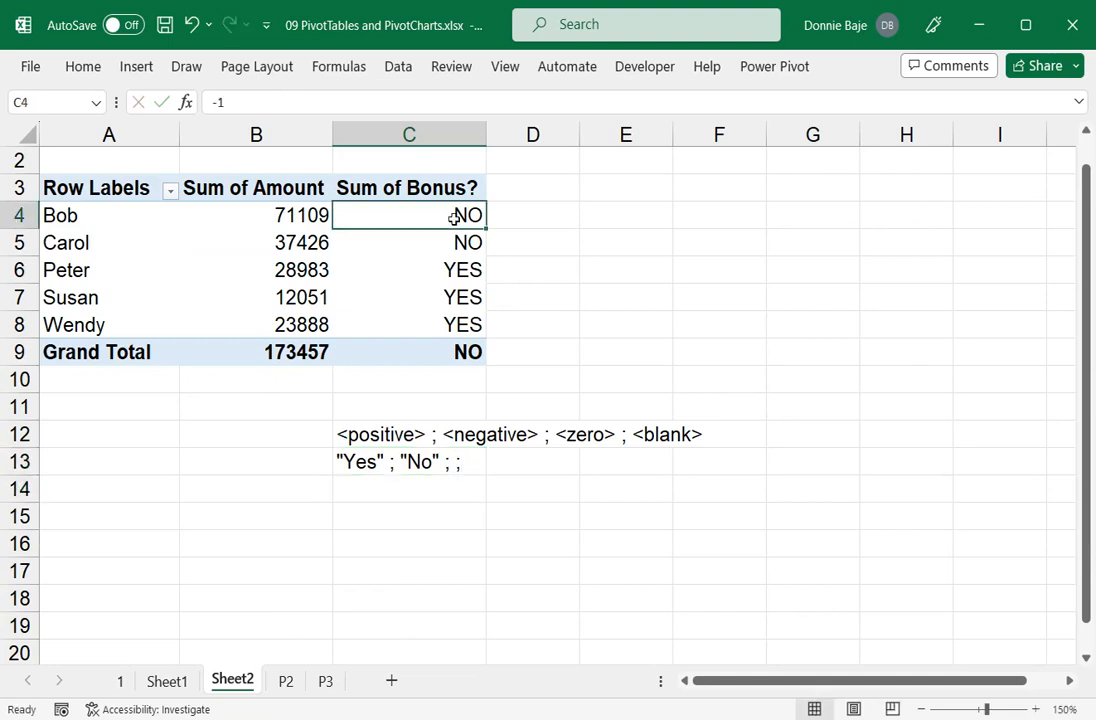
pyautogui.click(409, 324)
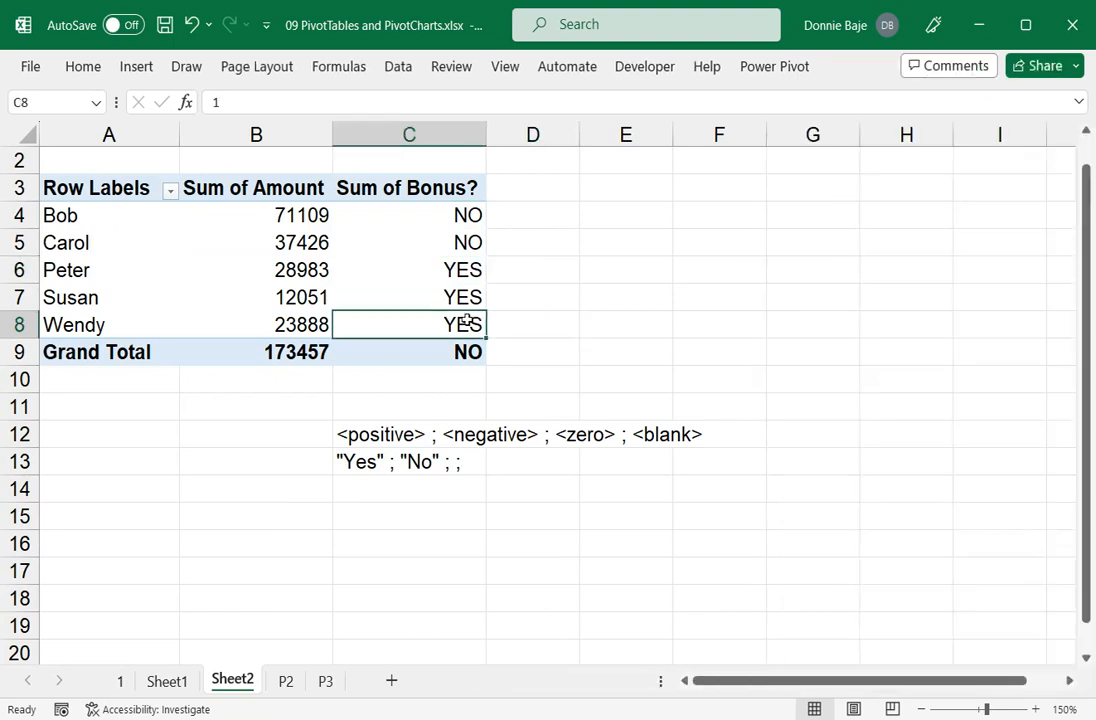
pyautogui.click(255, 433)
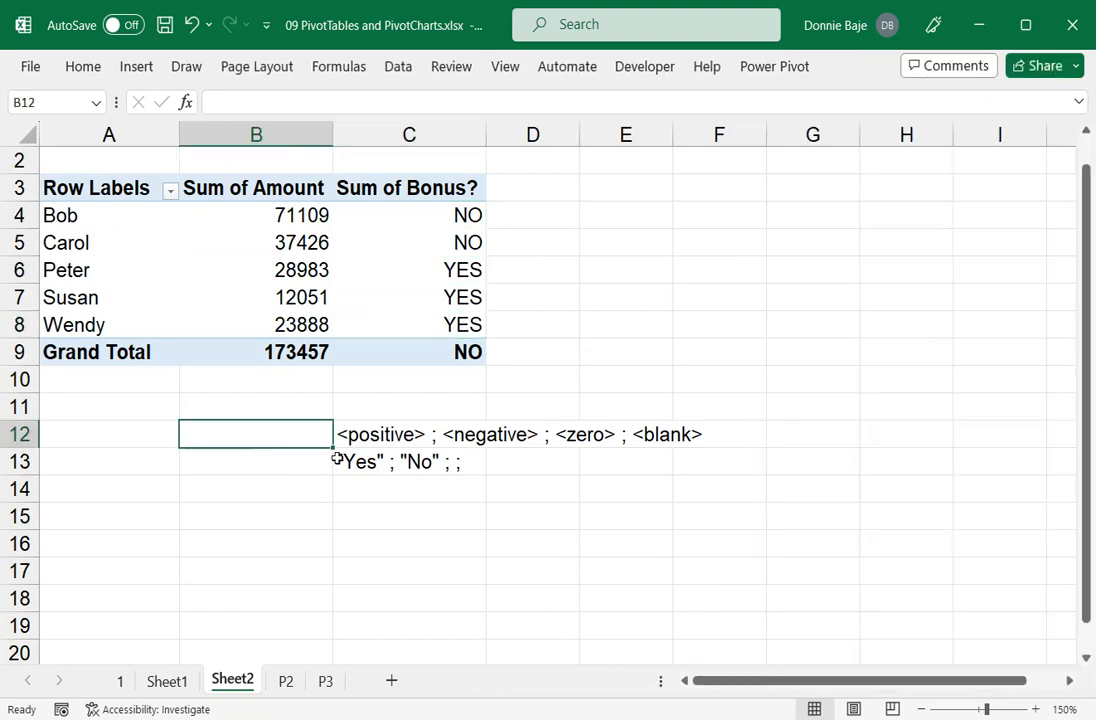
pyautogui.moveTo(651, 212)
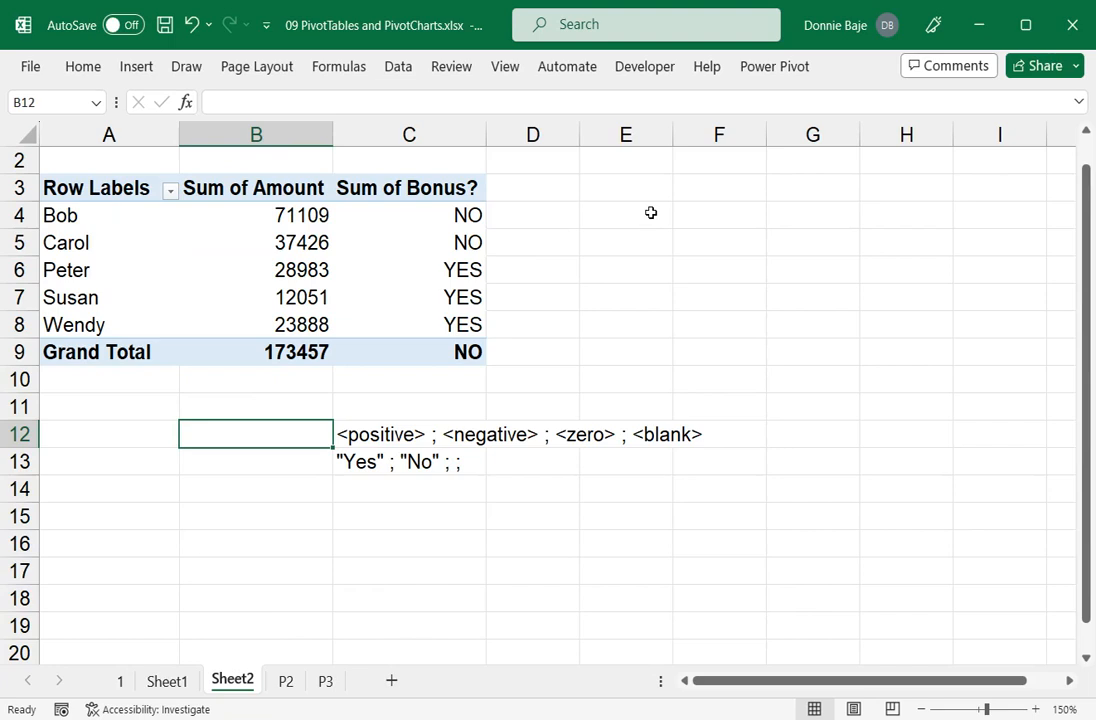
pyautogui.moveTo(467, 243)
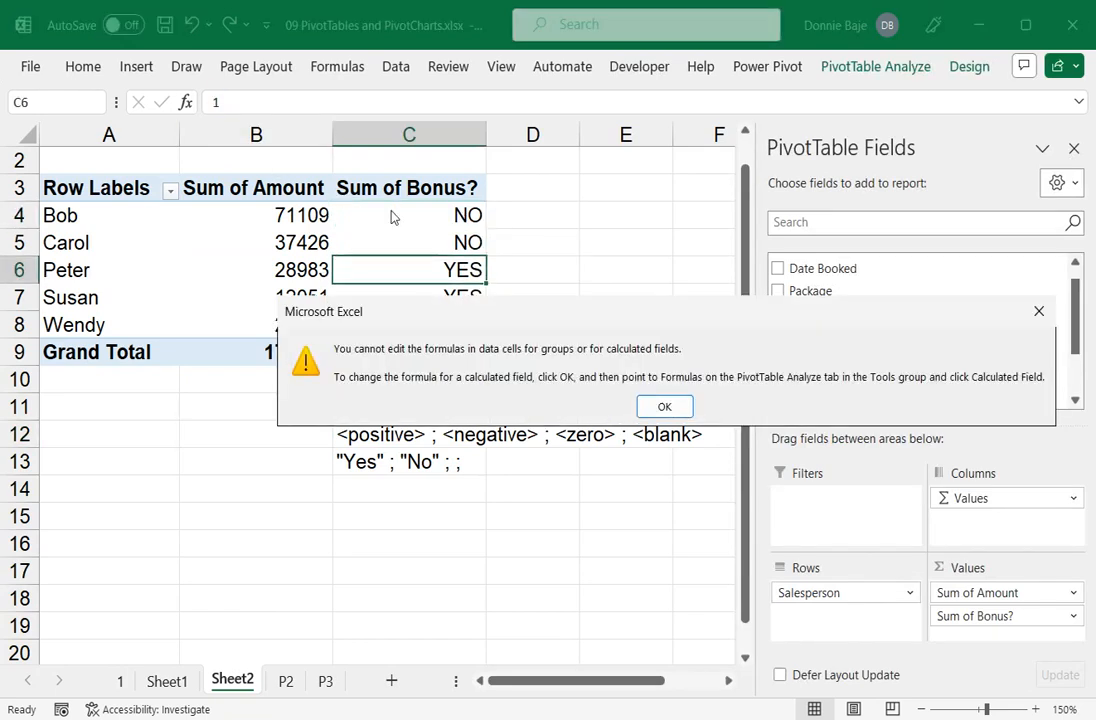
pyautogui.click(664, 406)
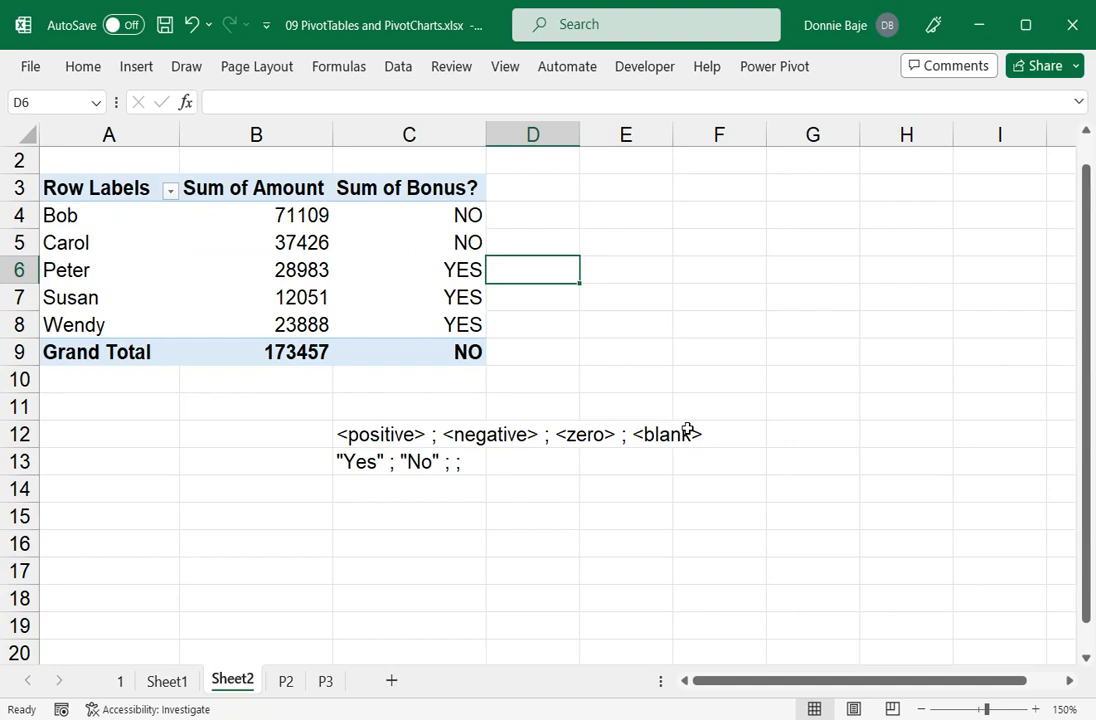
pyautogui.moveTo(818, 338)
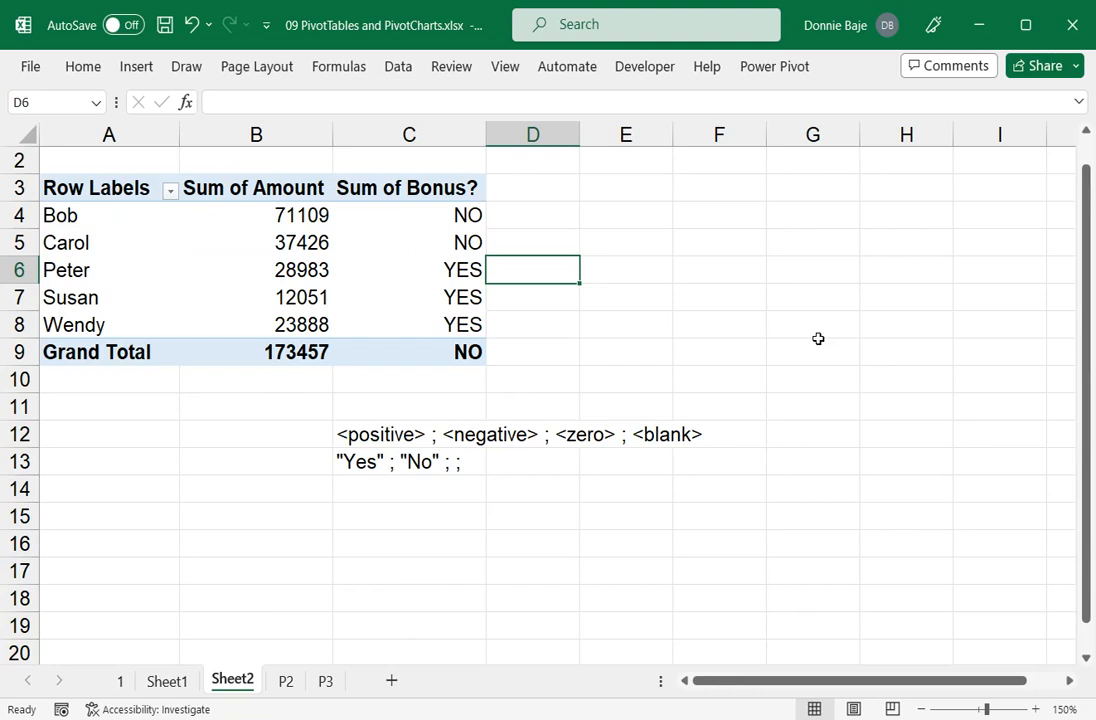
pyautogui.moveTo(829, 378)
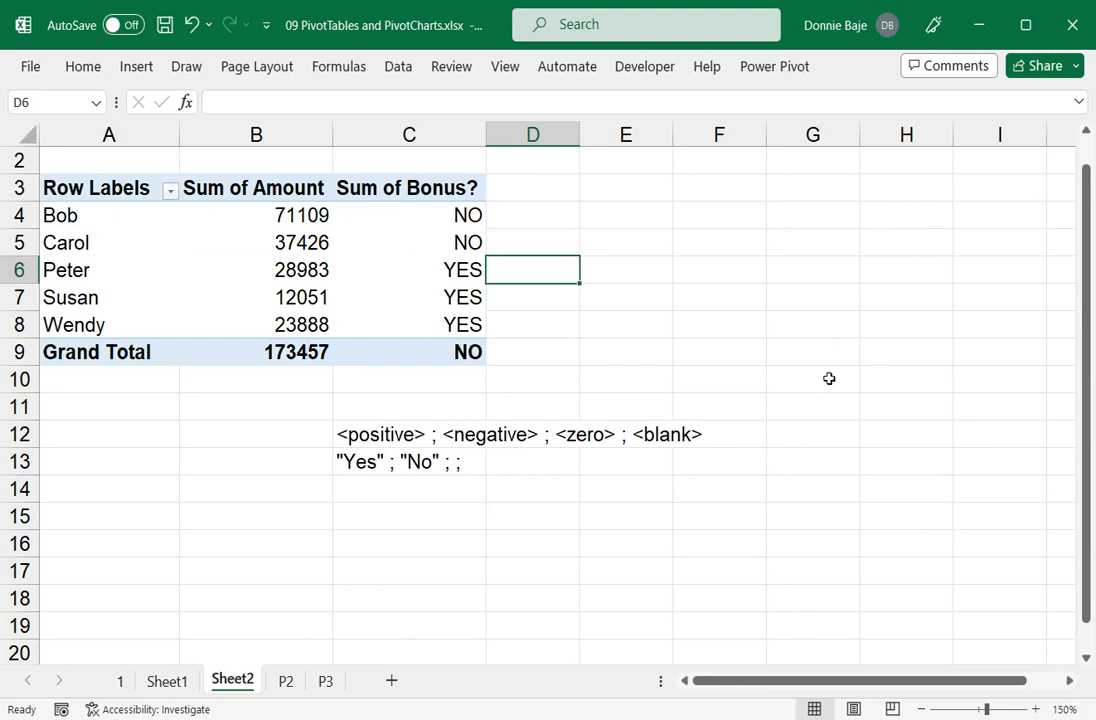
pyautogui.moveTo(795, 631)
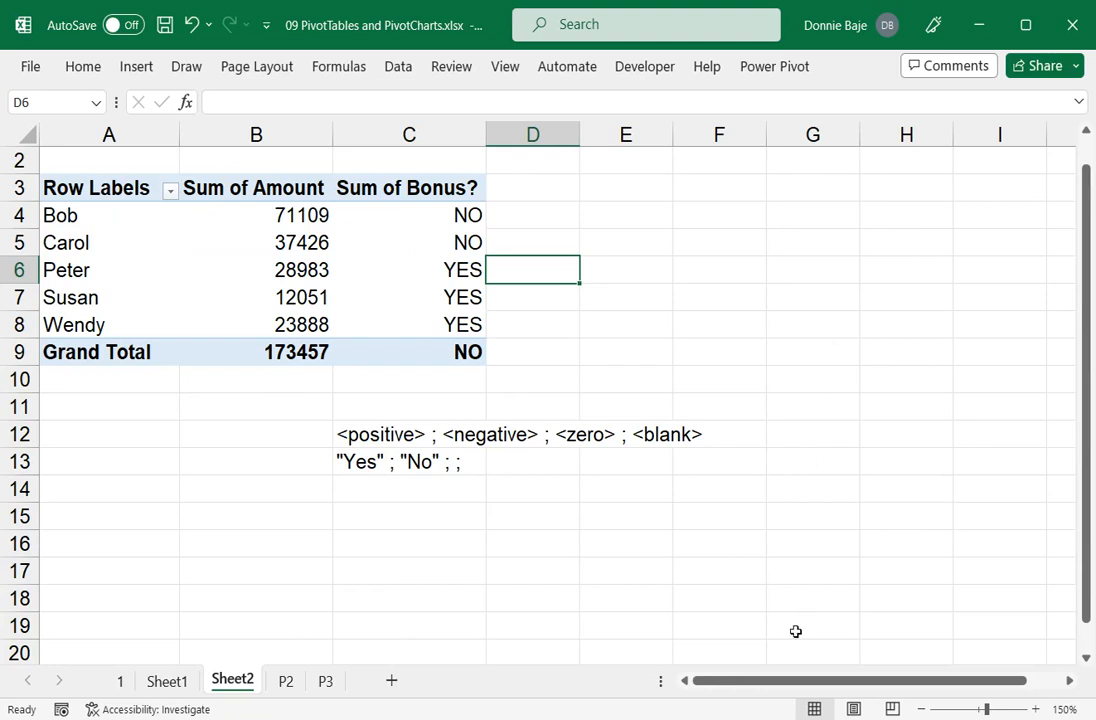